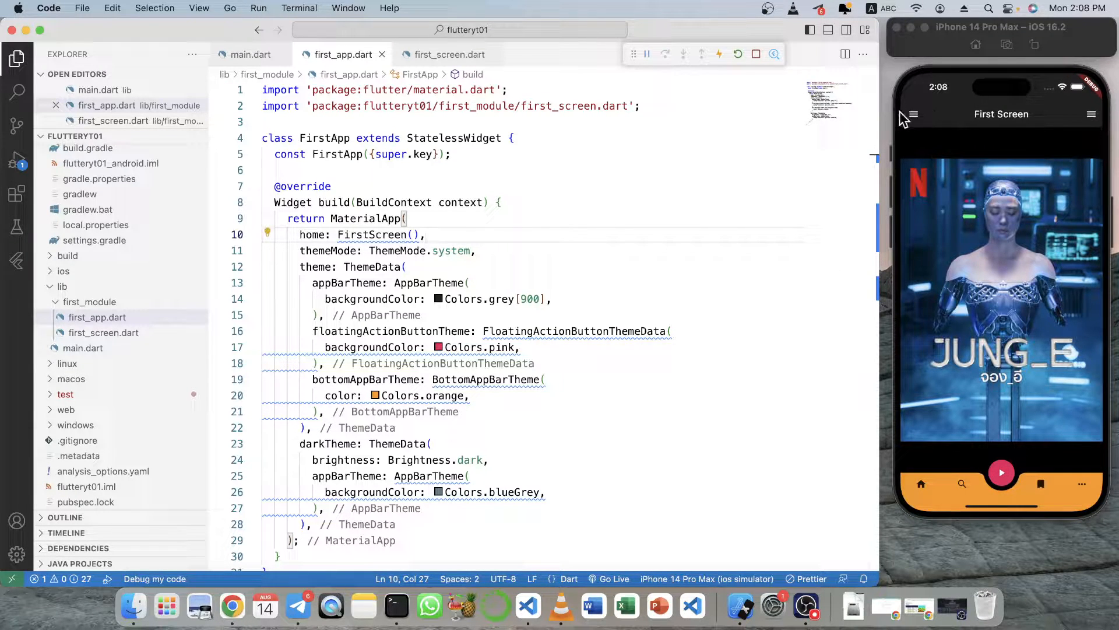
{"action": "mouse_move", "coordinate": [1103, 121]}
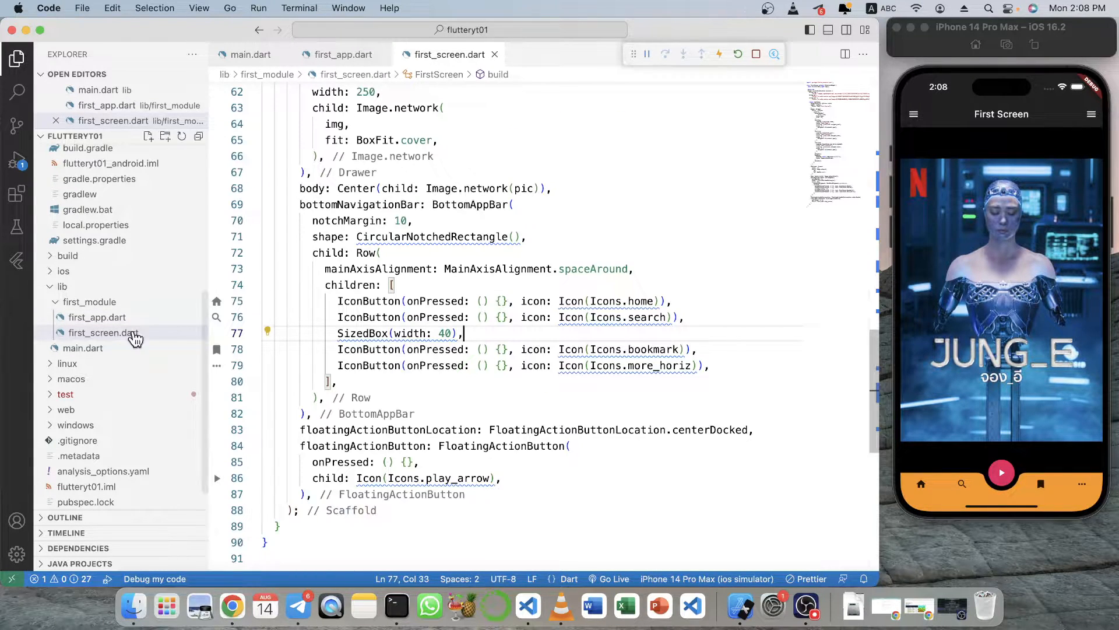
Fold the drawer and bottomNavigationBar code blocks in the Scaffold.
{"action": "scroll", "scroll_direction": "up", "scroll_amount": 3}
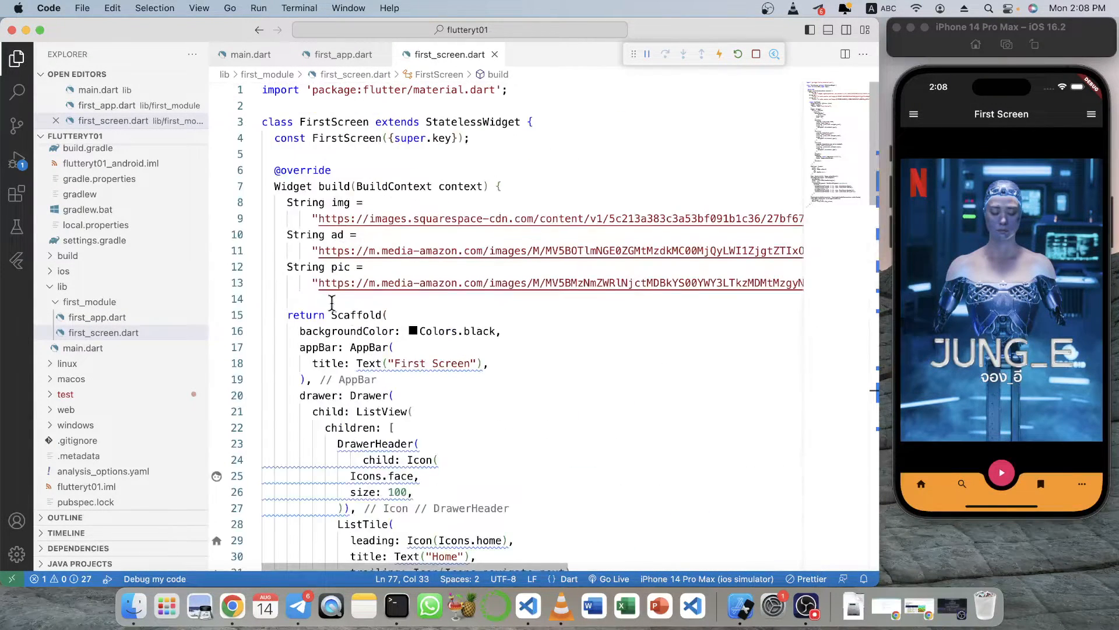
{"action": "scroll", "scroll_direction": "down", "scroll_amount": 3}
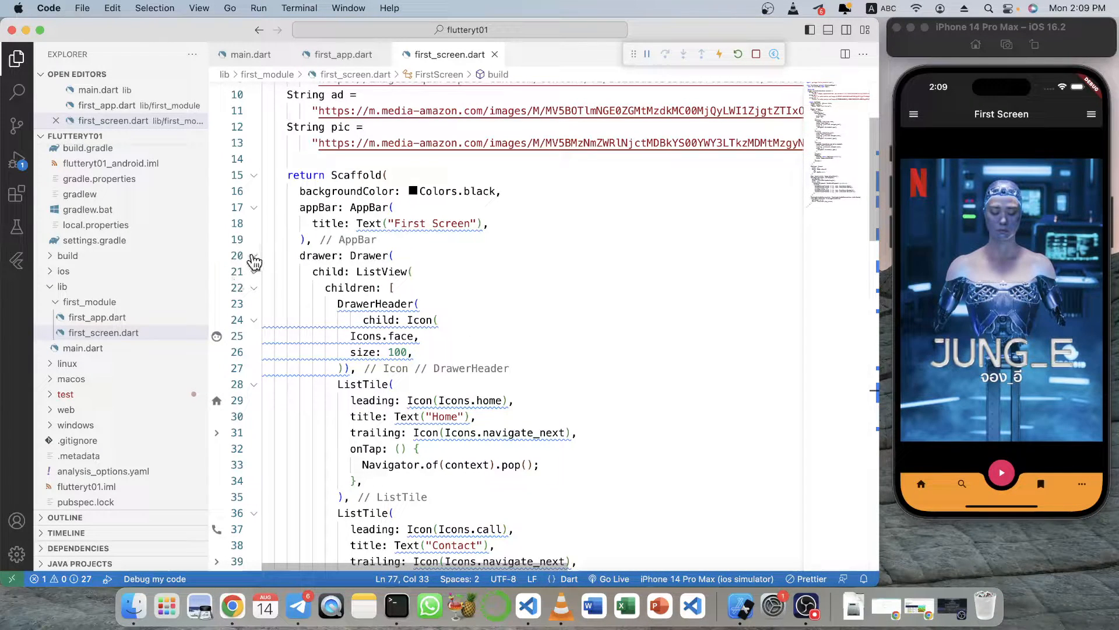
{"action": "left_click", "coordinate": [254, 256]}
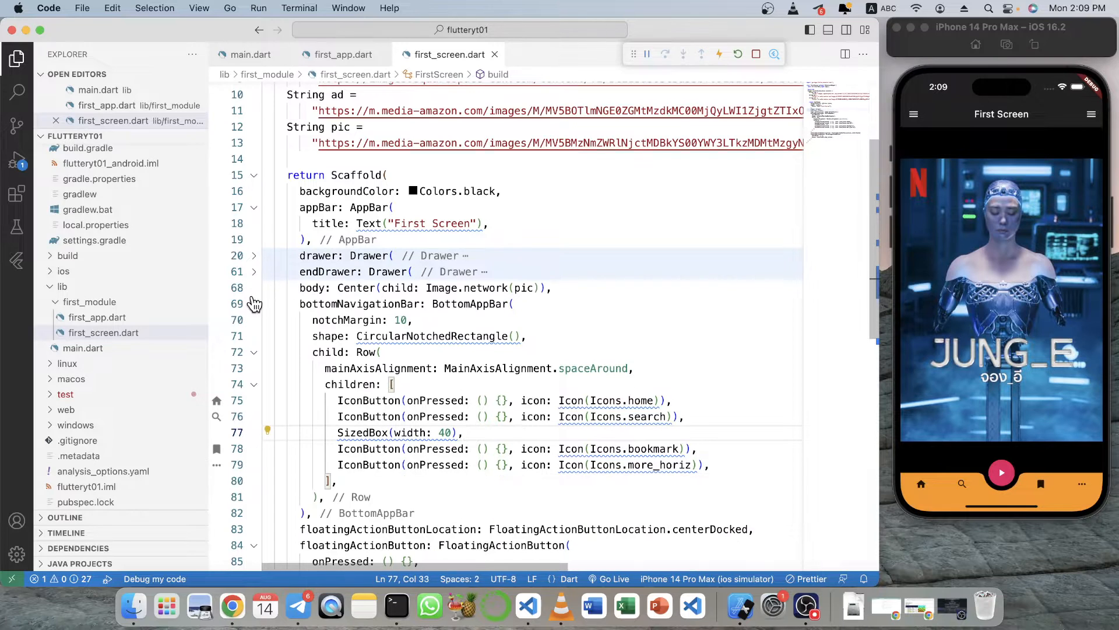
{"action": "left_click", "coordinate": [254, 303]}
{"action": "type", "text": "leading: ,"}
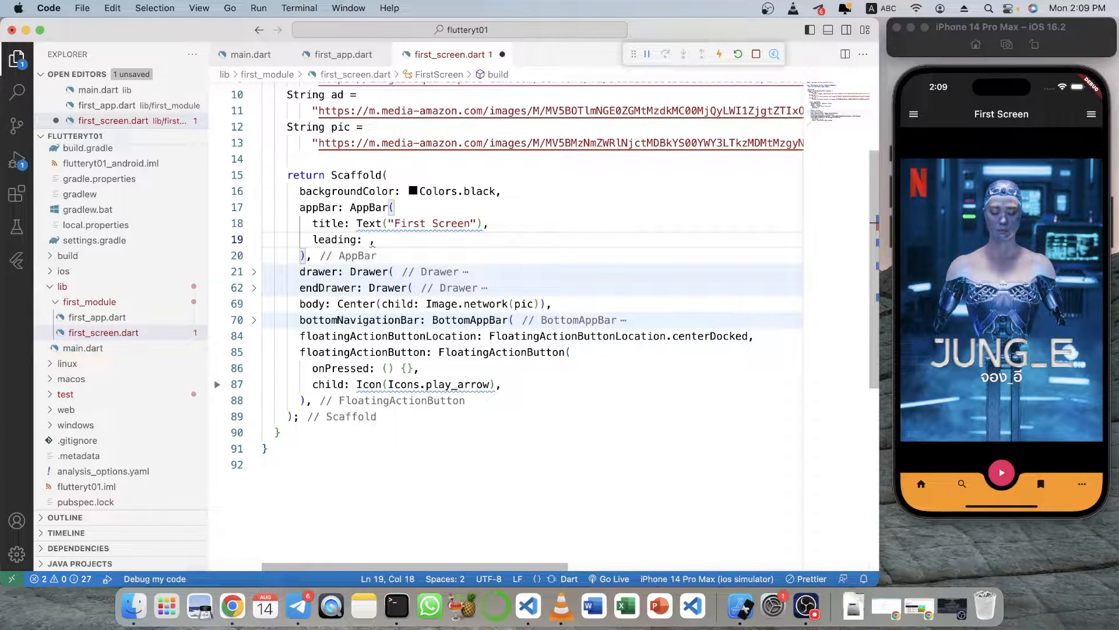
Add a leading IconButton with Icon(Icons.face) and an empty onPressed handler to the AppBar.
{"action": "type", "text": "IconButton(o"}
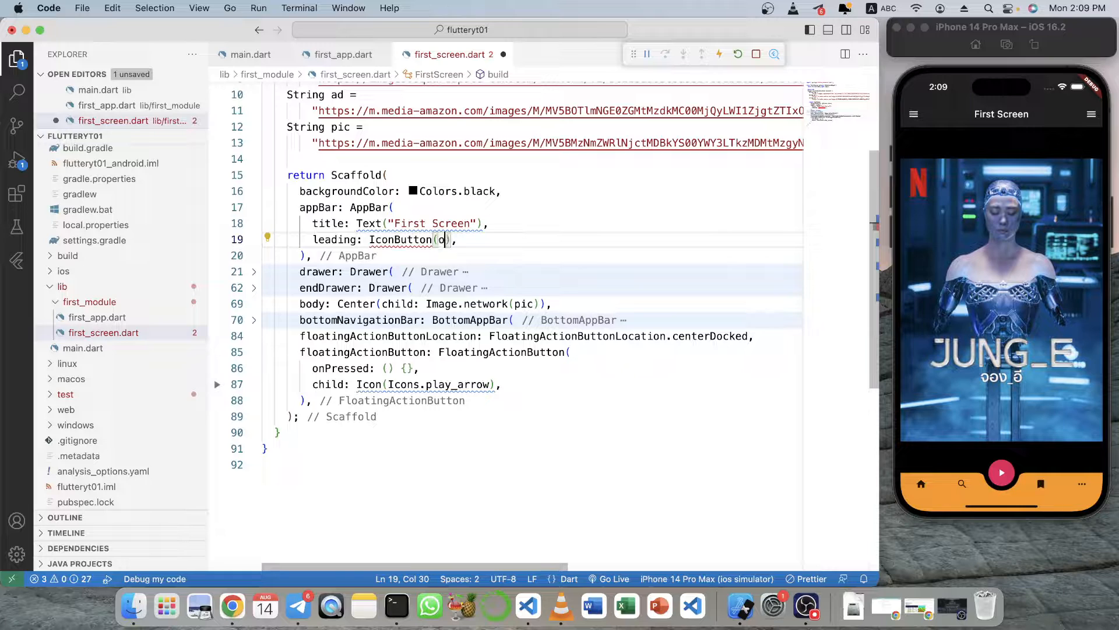
{"action": "type", "text": "onPressed: () {},"}
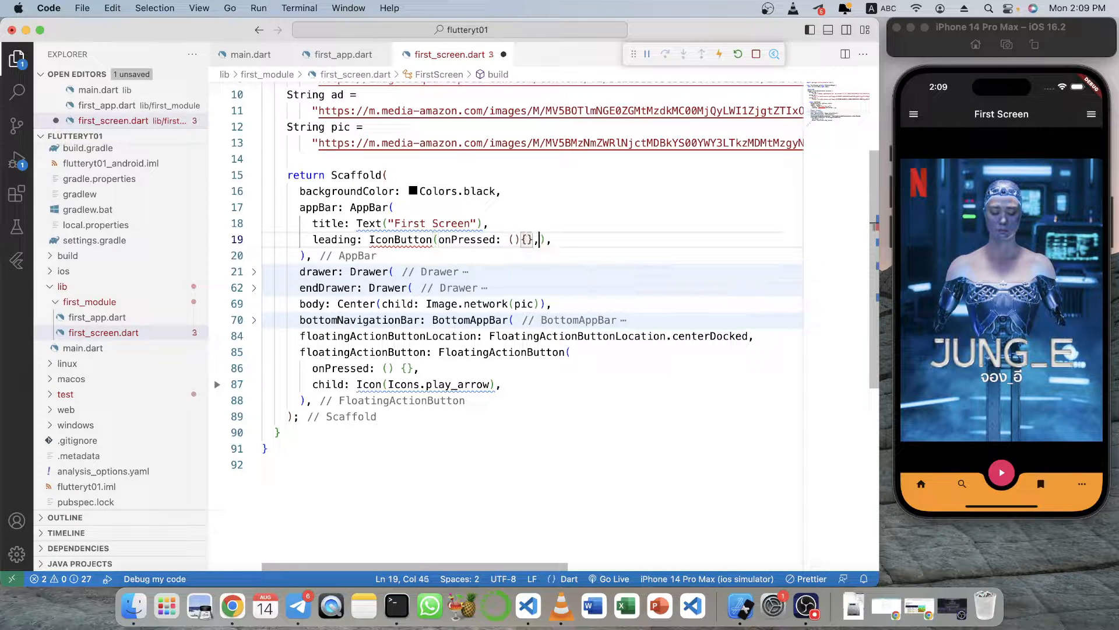
{"action": "type", "text": "icon: I,"}
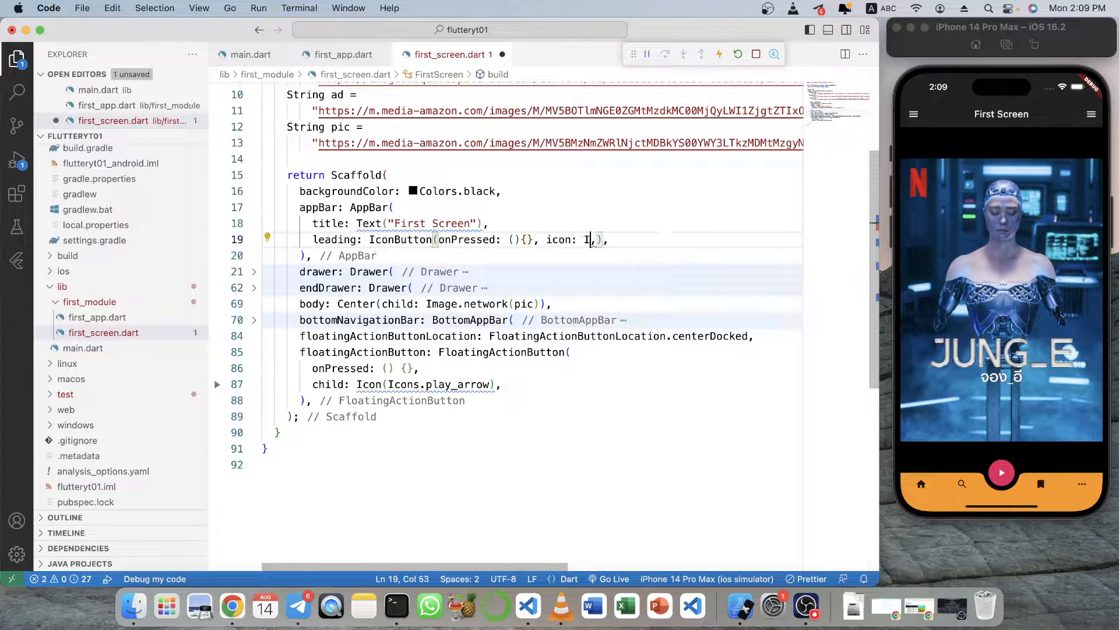
{"action": "type", "text": "con("}
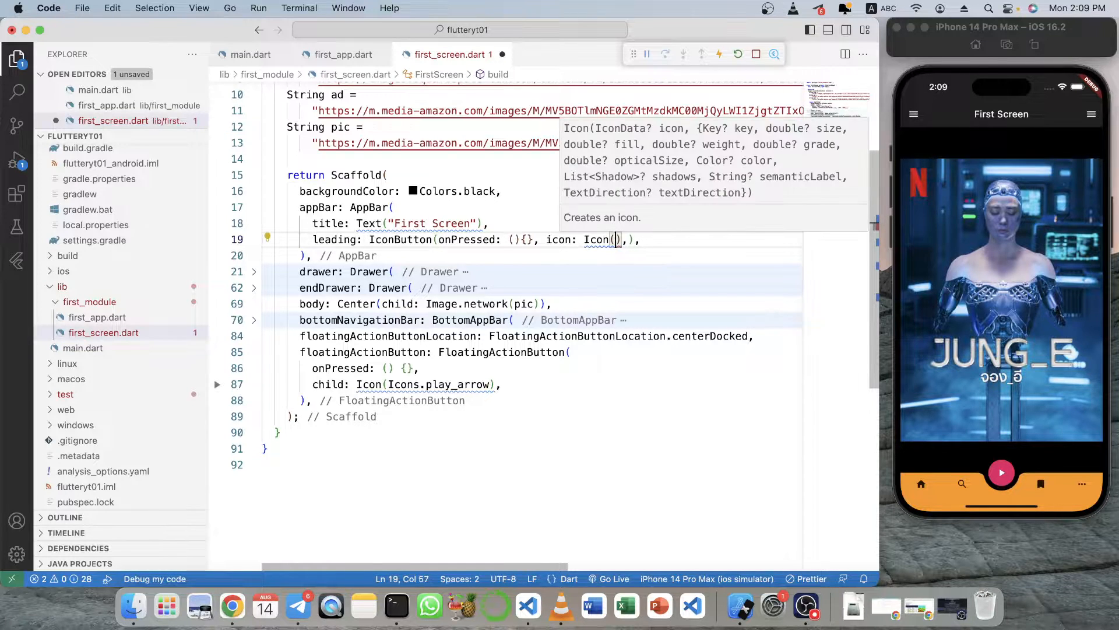
{"action": "type", "text": "Icons.f"}
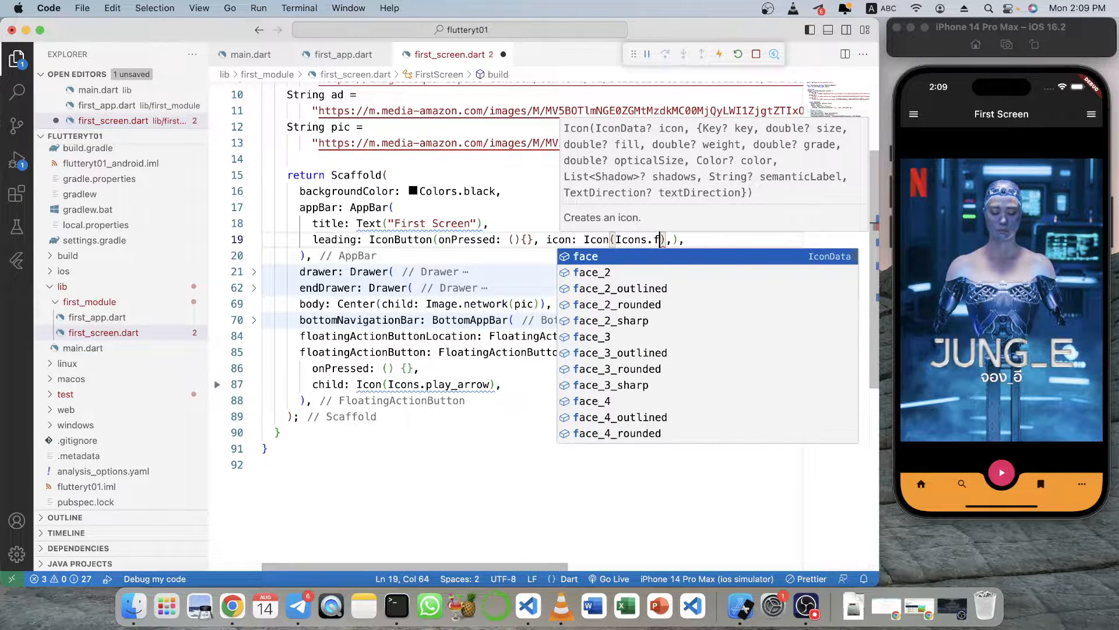
{"action": "key", "text": "Backspace"}
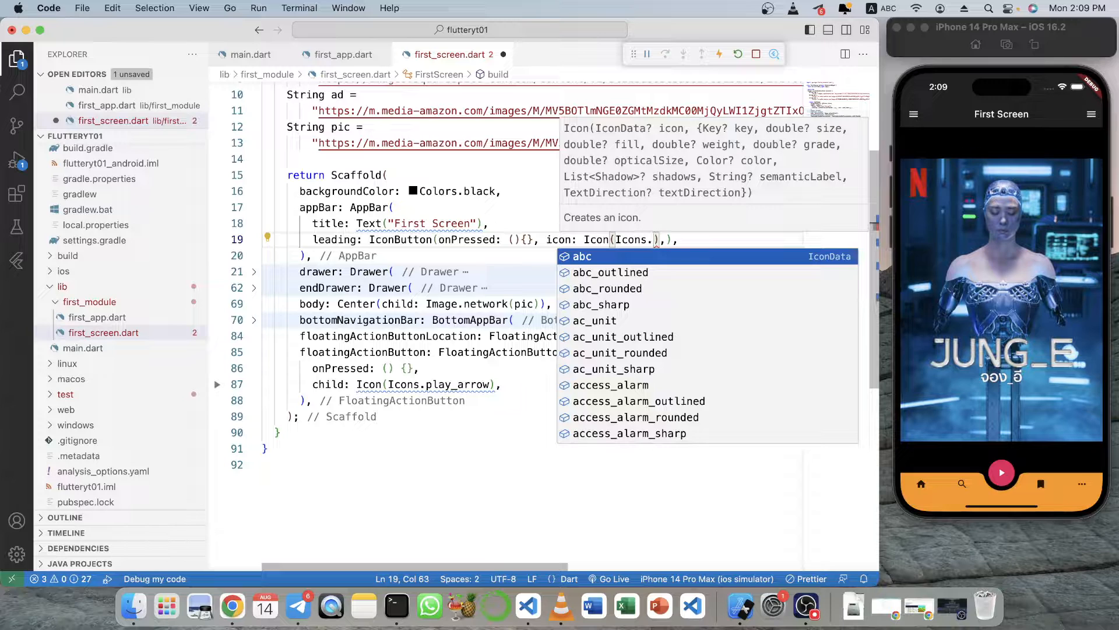
{"action": "type", "text": "face"}
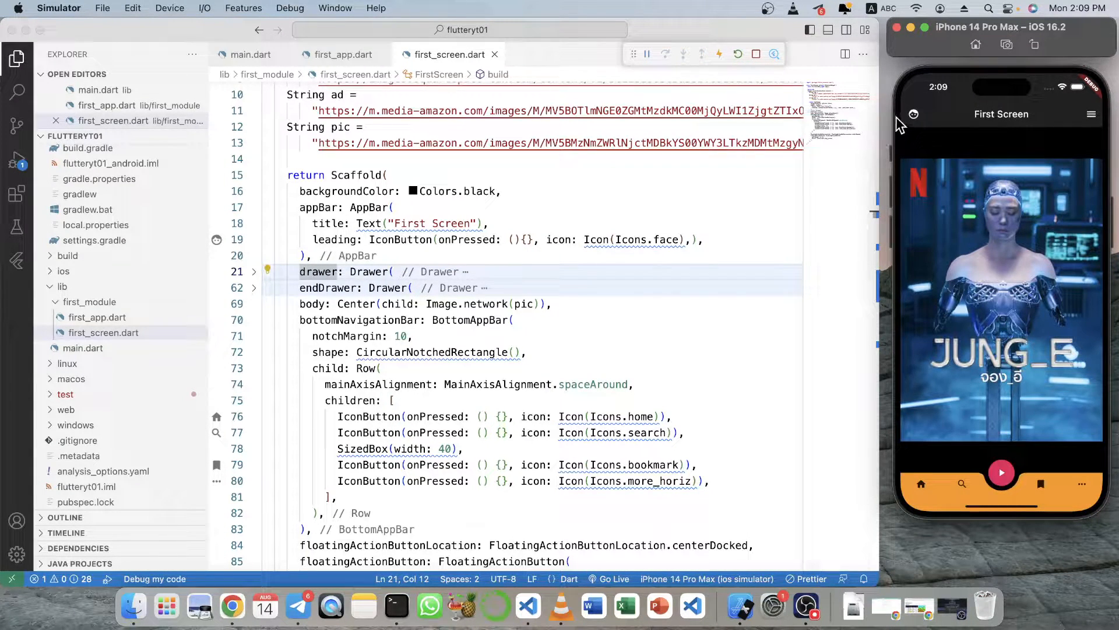
{"action": "mouse_move", "coordinate": [914, 120]}
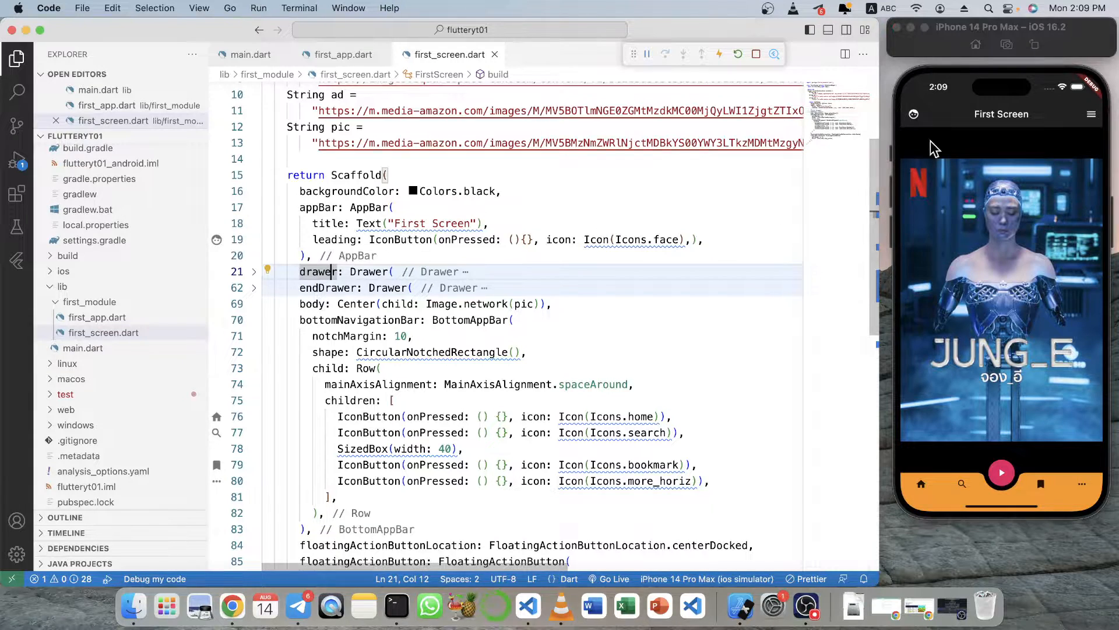
{"action": "mouse_move", "coordinate": [927, 150]}
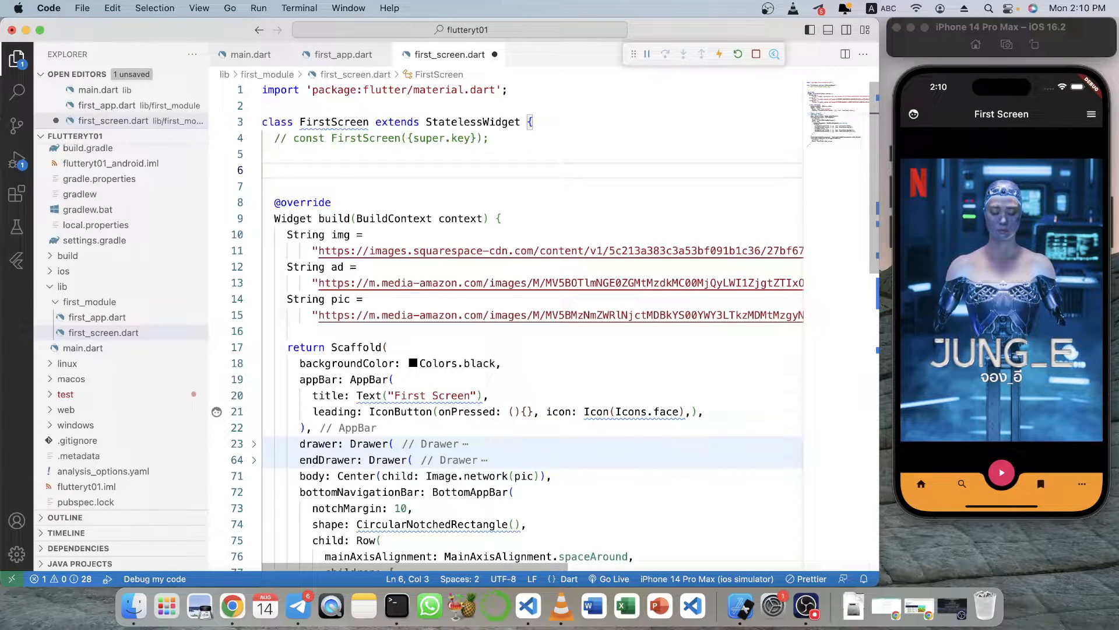
Declare final GlobalKey<ScaffoldState> _scaffoldKey = GlobalKey<ScaffoldState>(); above the build method.
{"action": "type", "text": "GlobalKey<ScaffoldState>"}
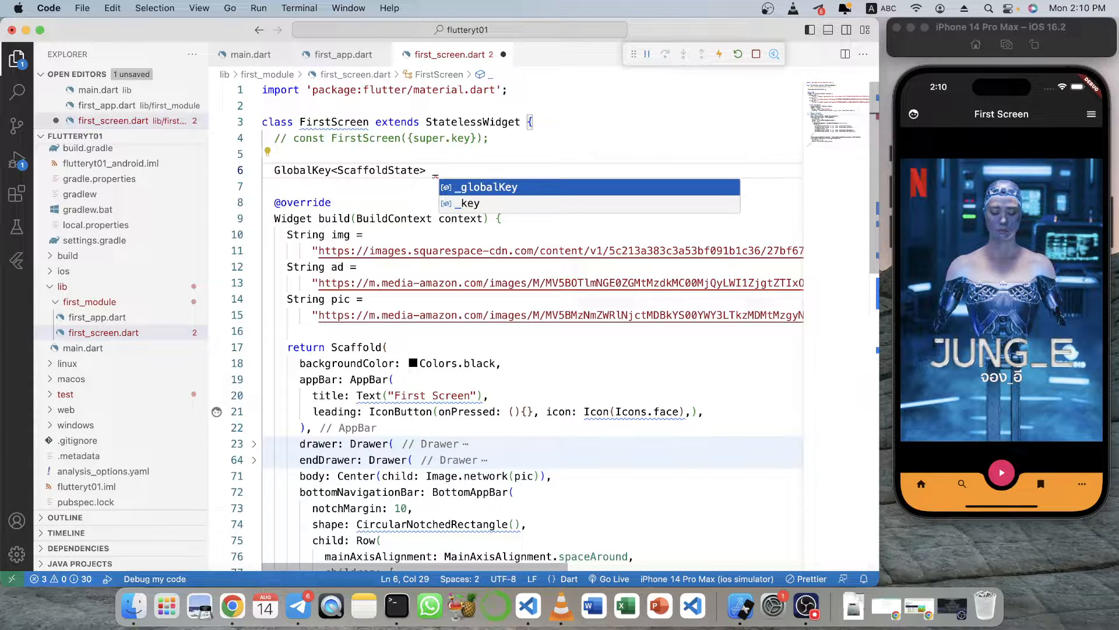
{"action": "type", "text": "_scaffold"}
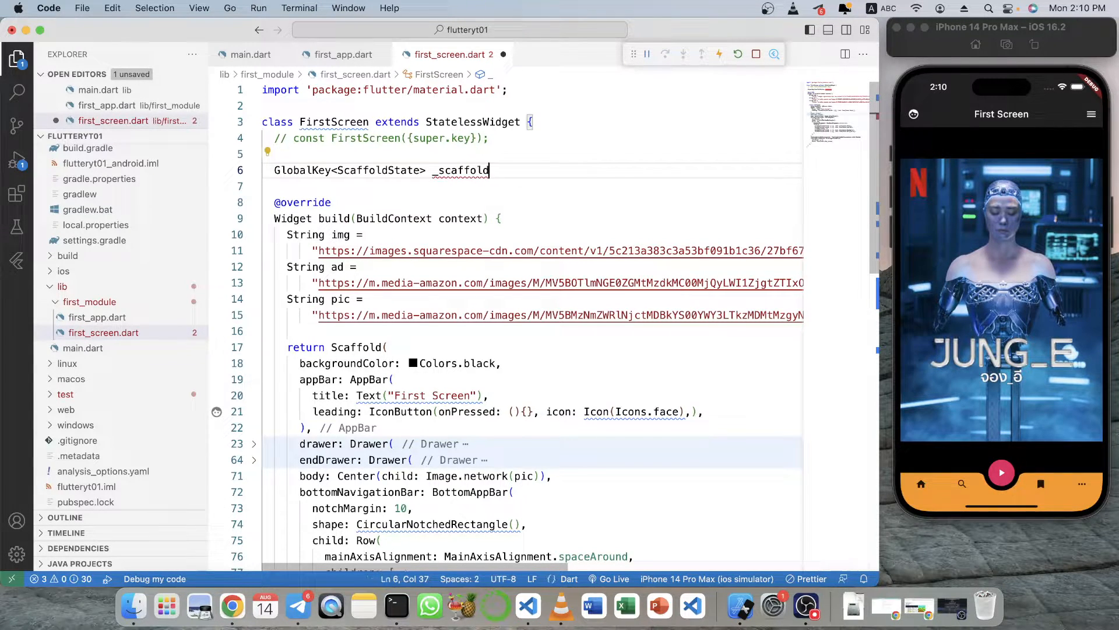
{"action": "type", "text": "Key = G"}
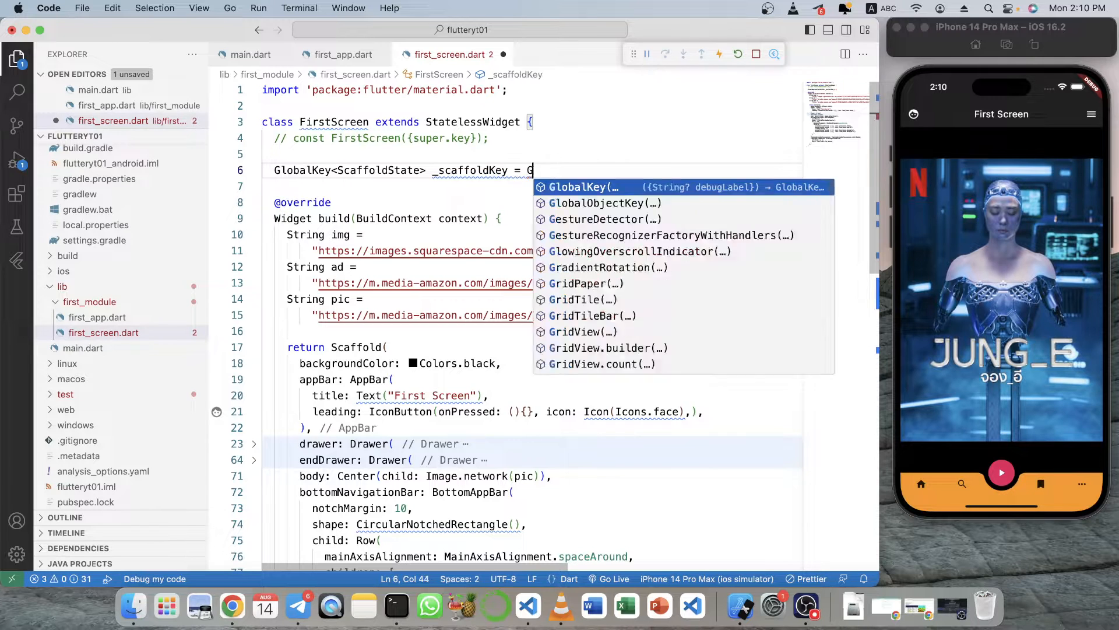
{"action": "type", "text": "GlobalKey();"}
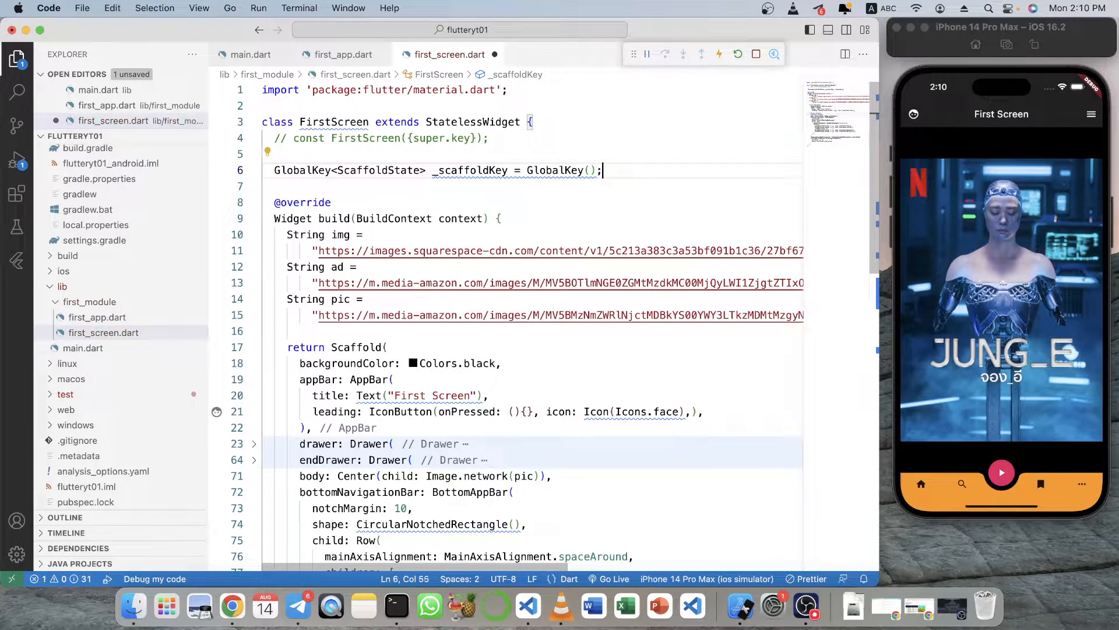
{"action": "left_click", "coordinate": [337, 170]}
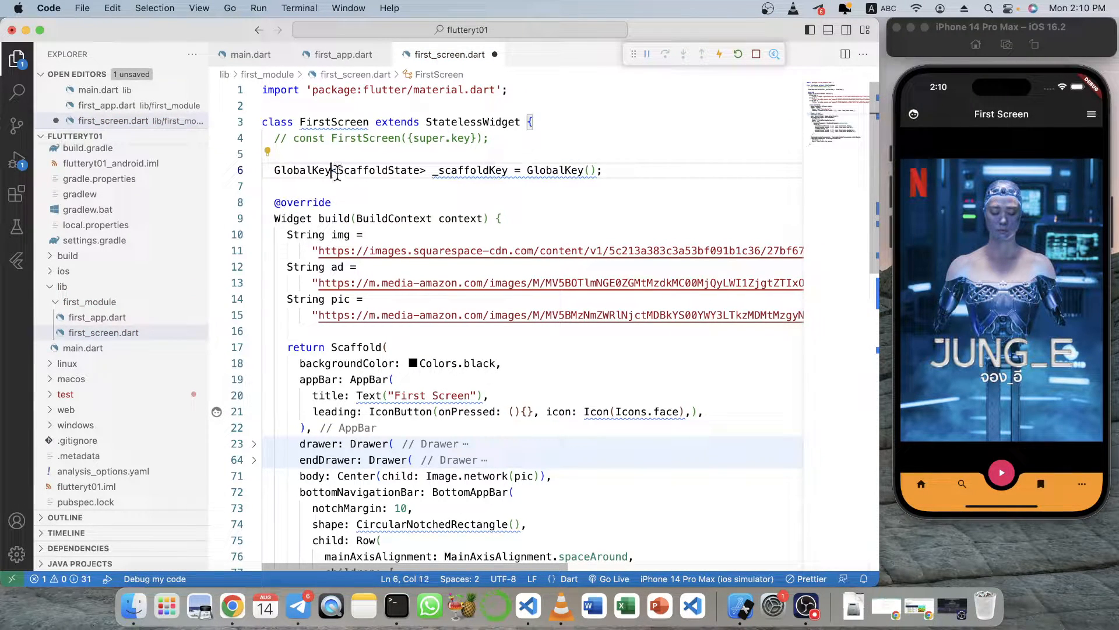
{"action": "left_click", "coordinate": [584, 170]}
{"action": "type", "text": "<ScaffoldState>"}
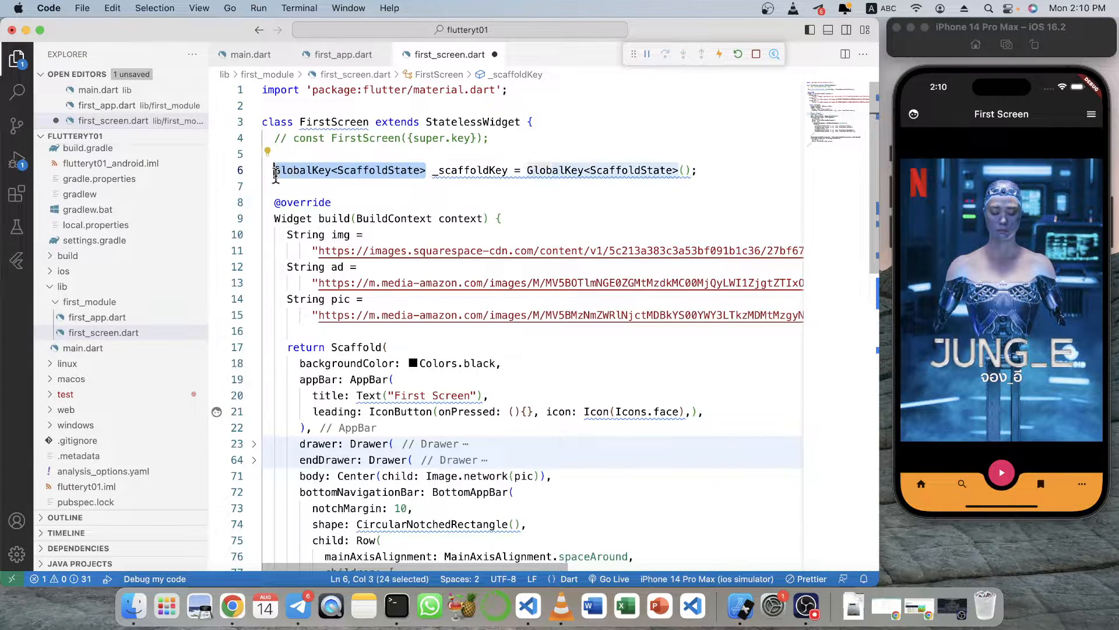
{"action": "type", "text": "final"}
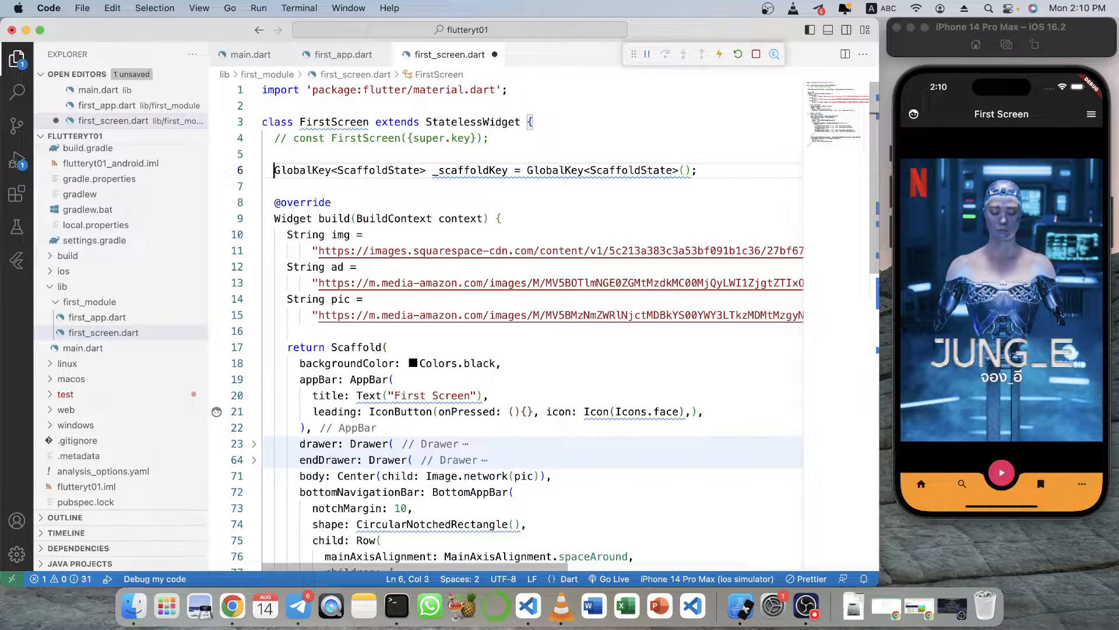
{"action": "type", "text": "final"}
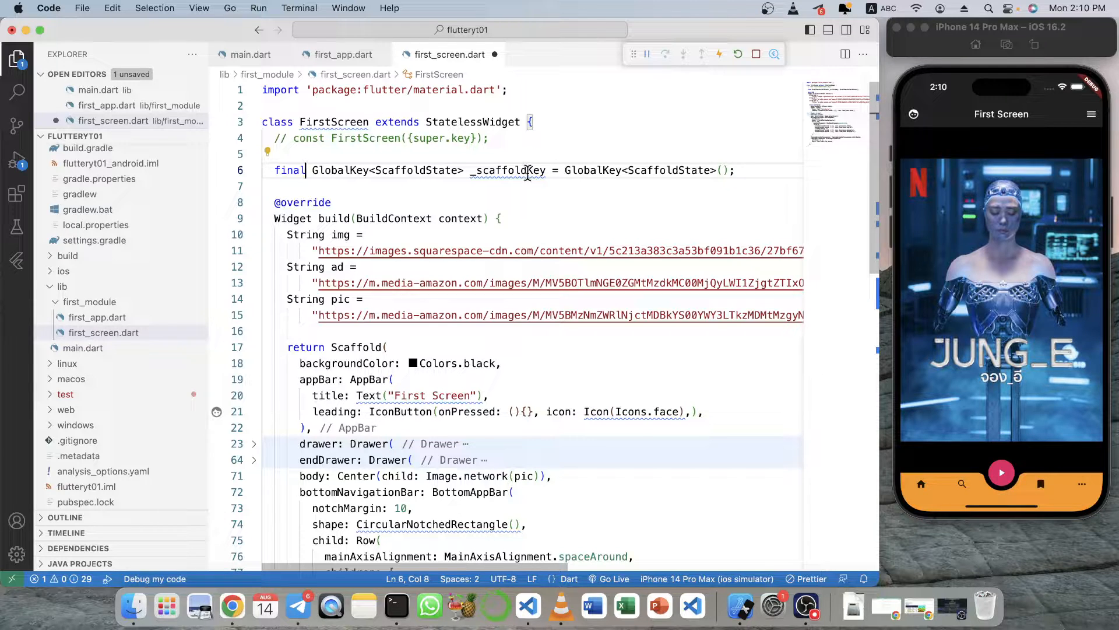
Assign key: _scaffoldKey to the Scaffold.
{"action": "double_click", "coordinate": [507, 170]}
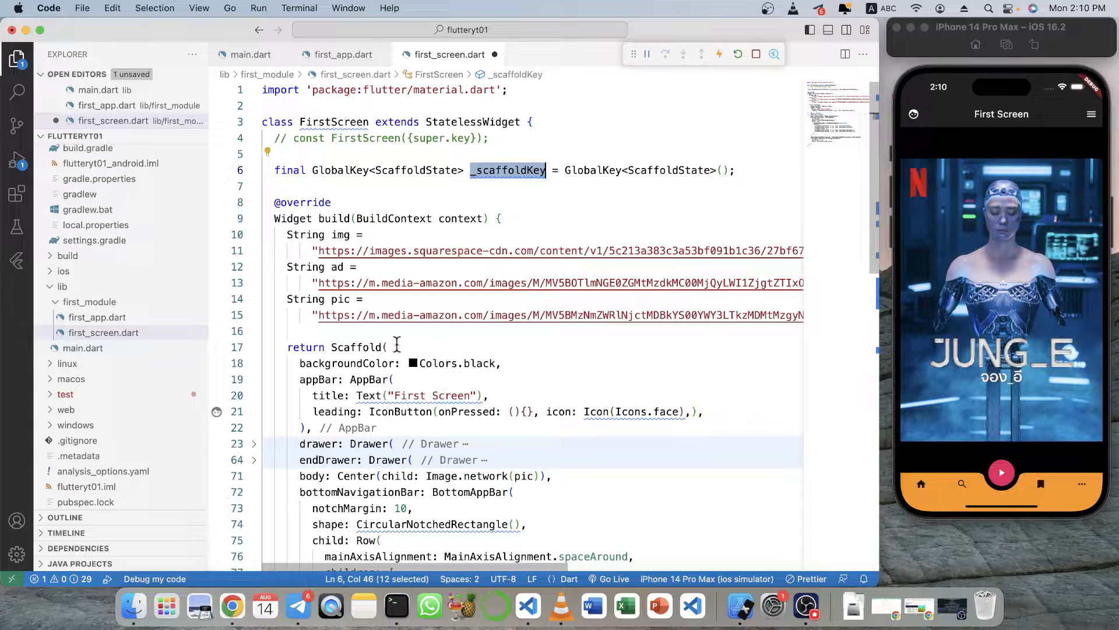
{"action": "type", "text": "key: _scaffoldKey,"}
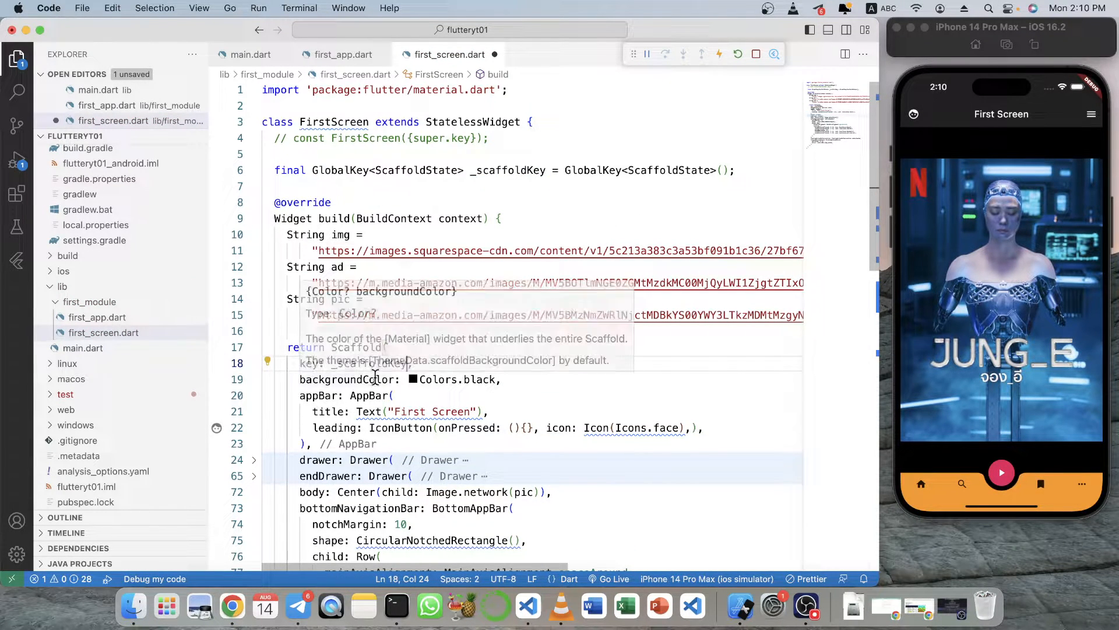
Make the face button's onPressed call _scaffoldKey.currentState!.openDrawer() and try it in the simulator.
{"action": "scroll", "scroll_direction": "down", "scroll_amount": 3}
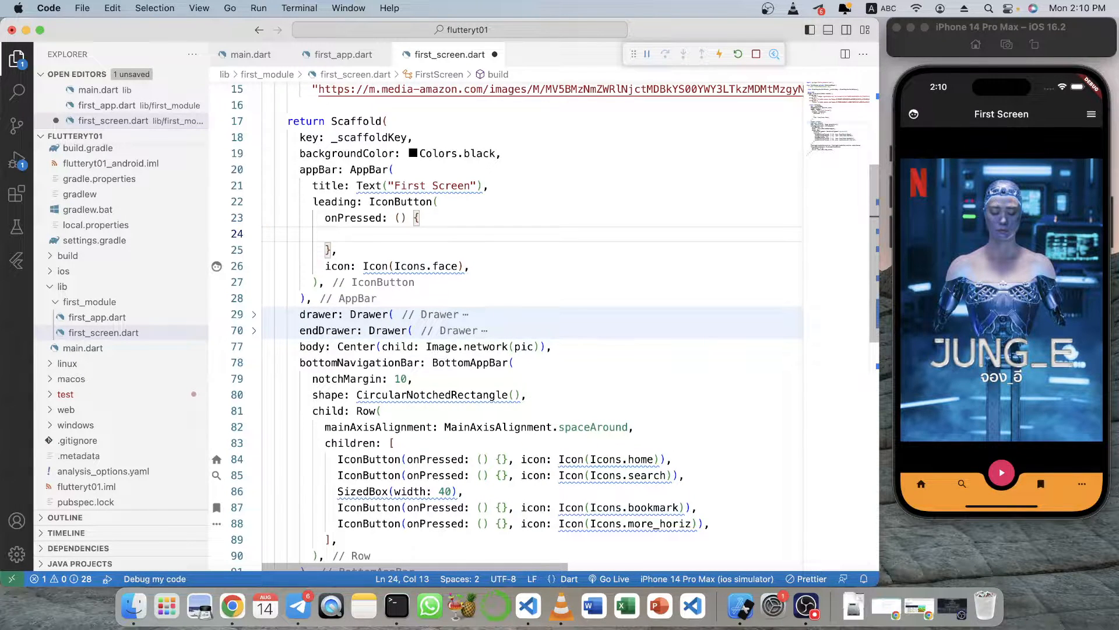
{"action": "type", "text": "_scaffoldKey.c"}
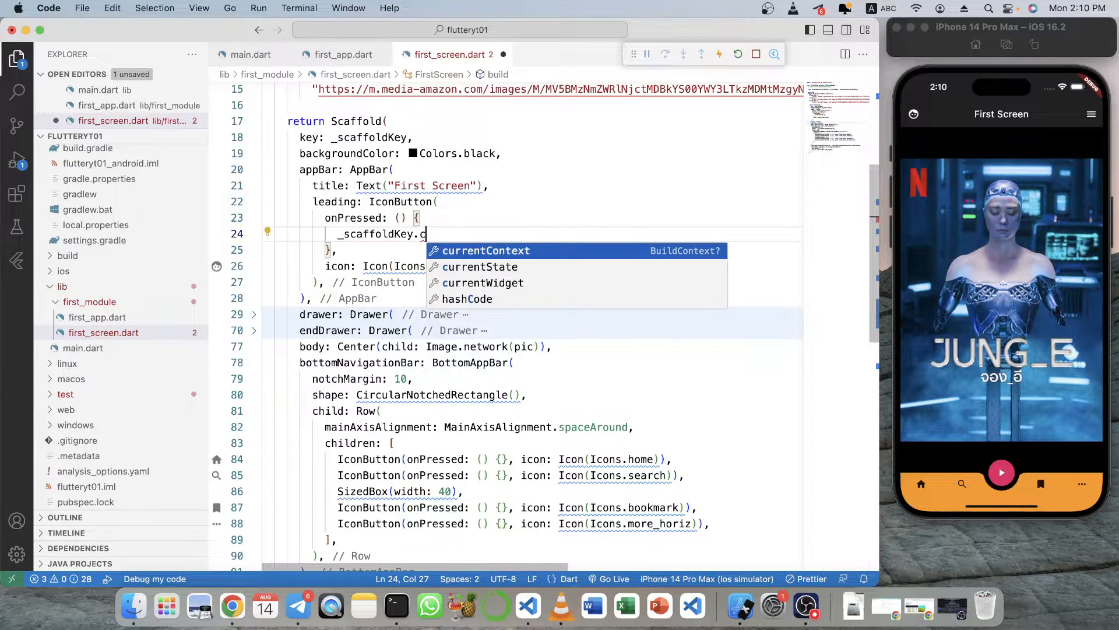
{"action": "type", "text": "urrentState."}
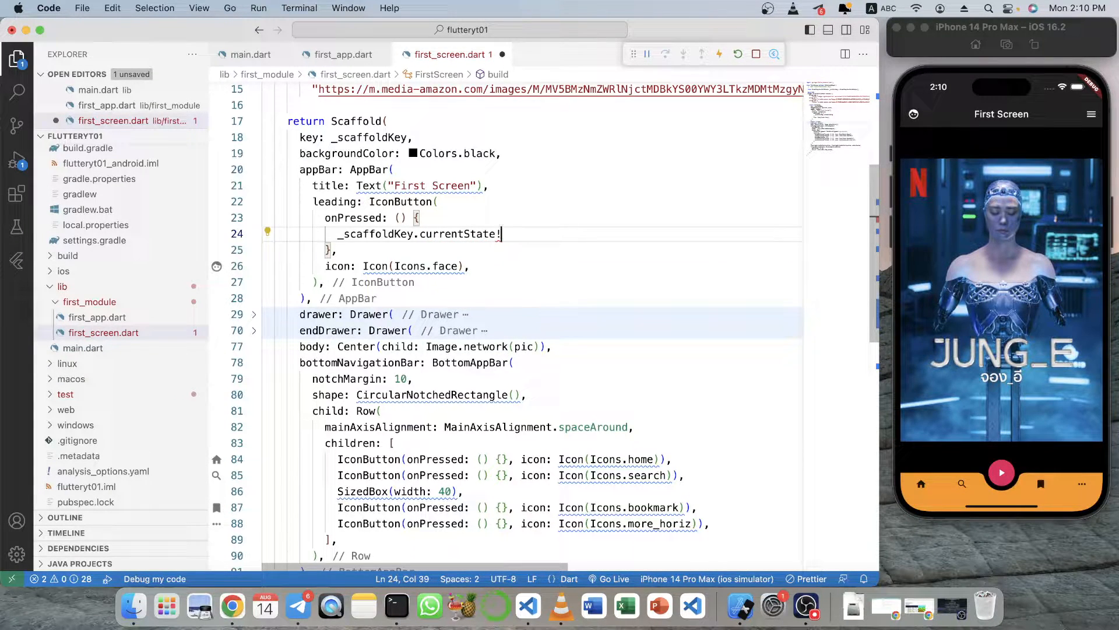
{"action": "type", "text": ".openDrawer();"}
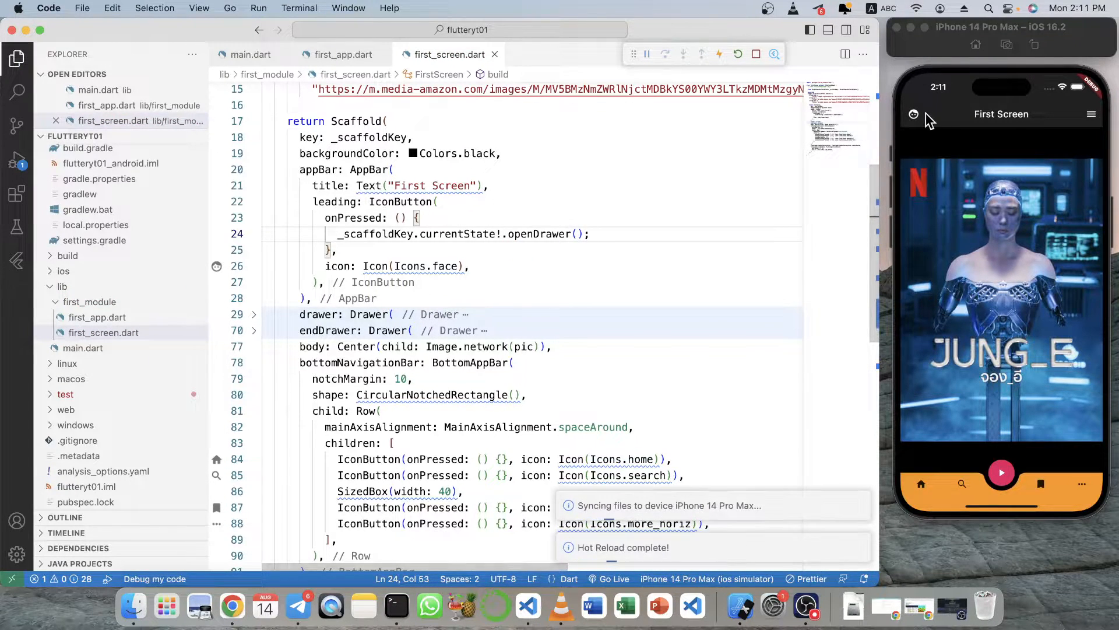
{"action": "left_click", "coordinate": [719, 55]}
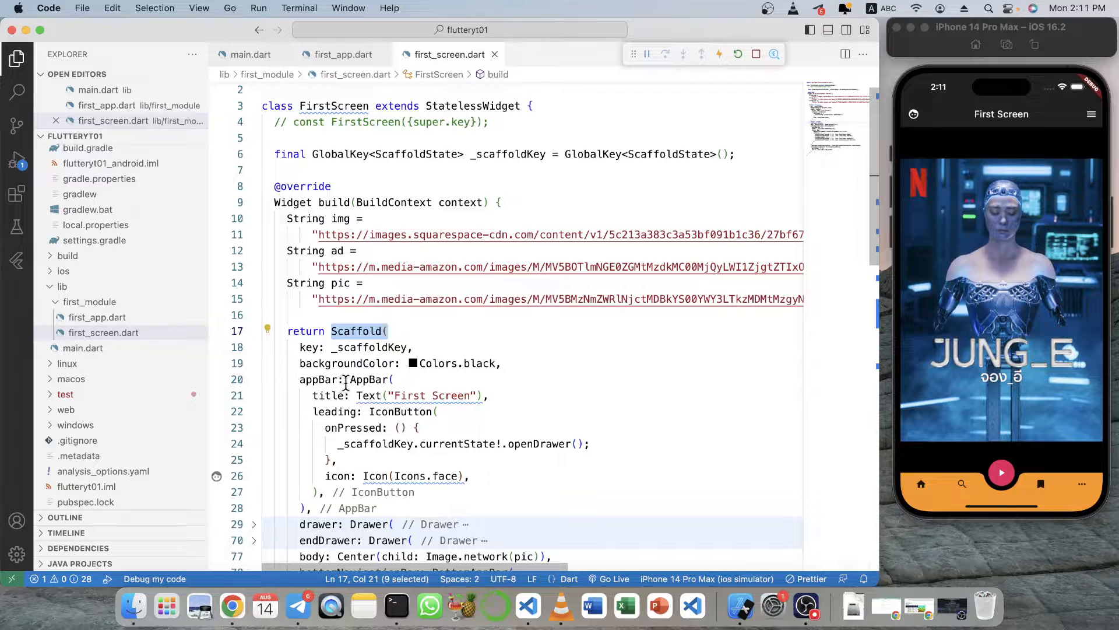
{"action": "left_click", "coordinate": [339, 396]}
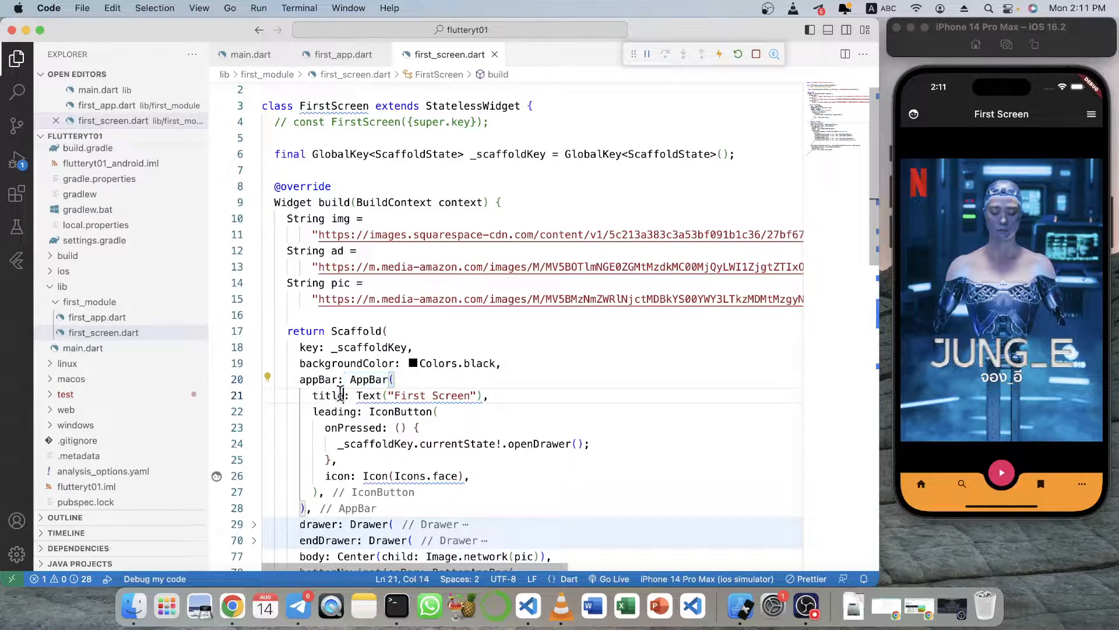
{"action": "double_click", "coordinate": [329, 395]}
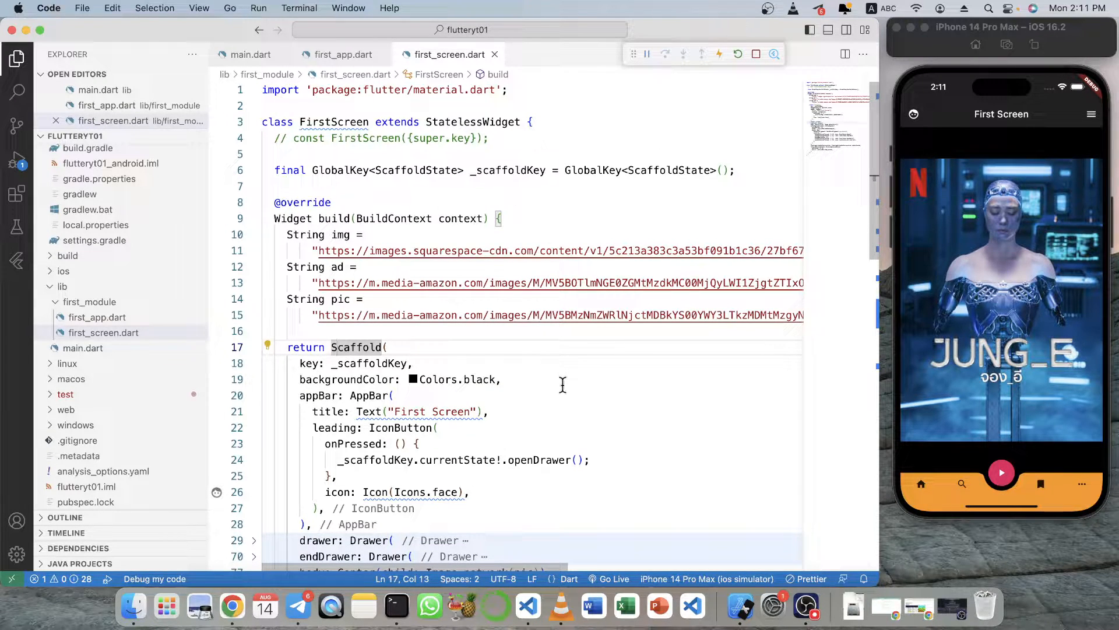
{"action": "mouse_move", "coordinate": [476, 342]}
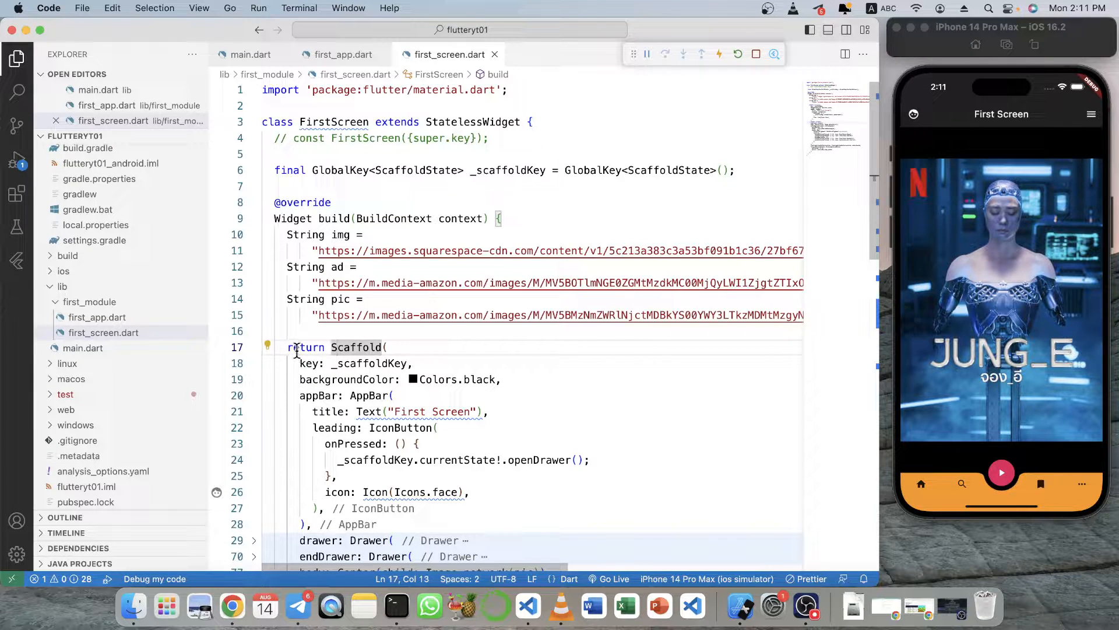
{"action": "type", "text": "Scaffold sc"}
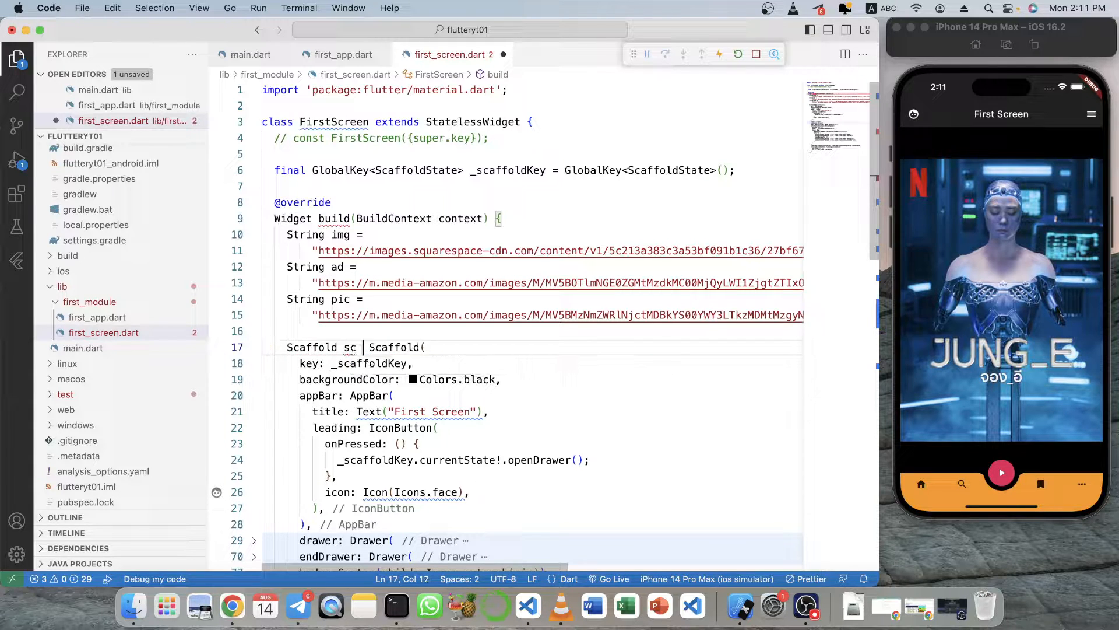
{"action": "double_click", "coordinate": [347, 348]}
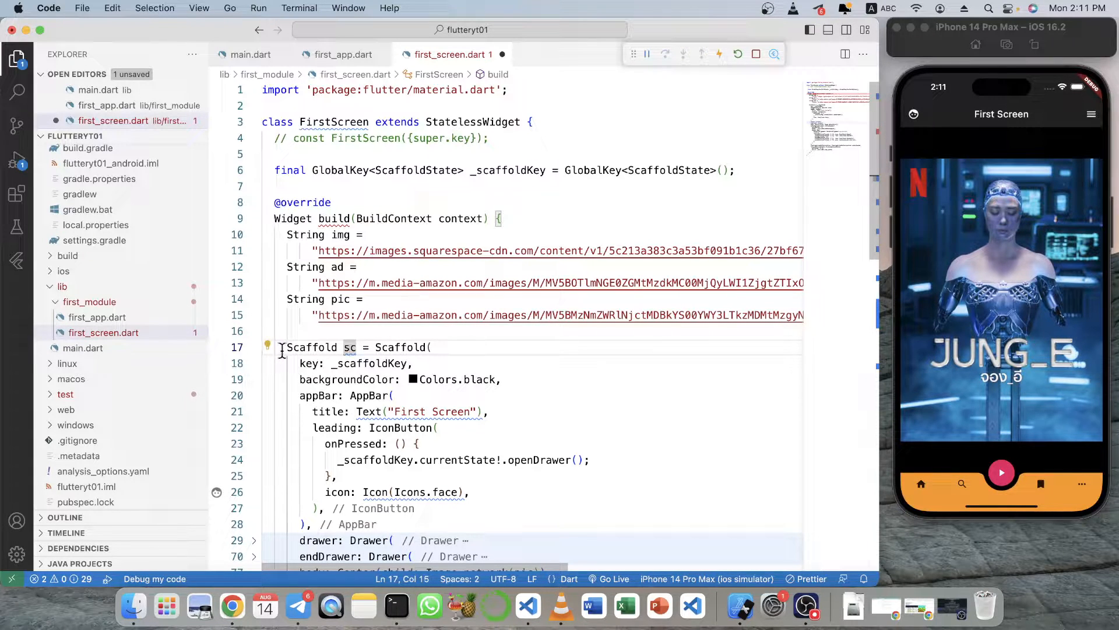
{"action": "type", "text": "return Scaffold("}
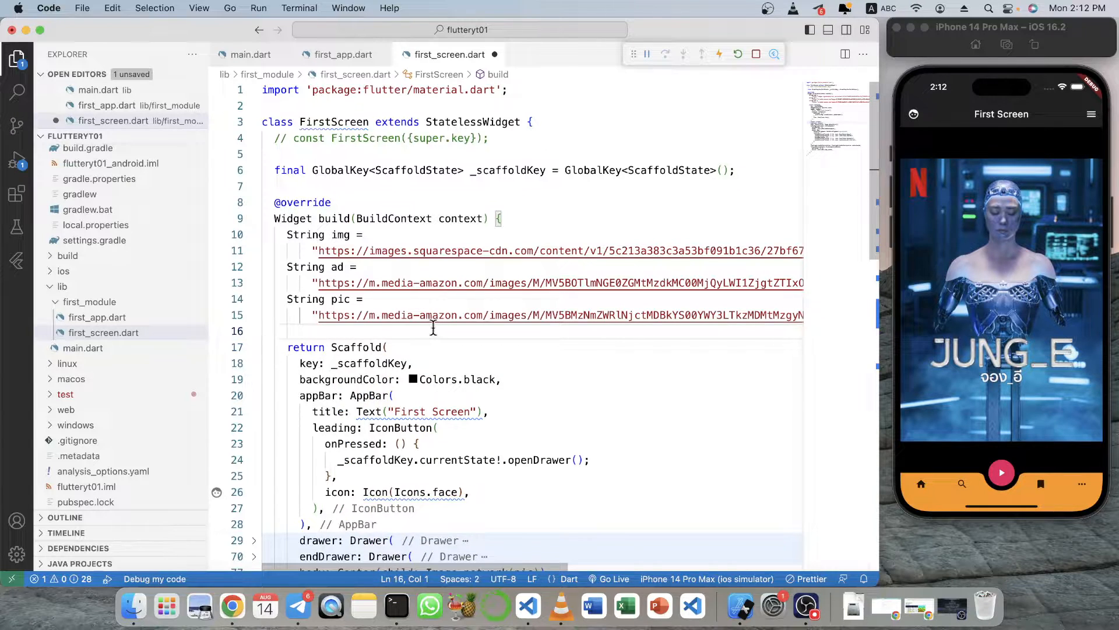
{"action": "mouse_move", "coordinate": [663, 369]}
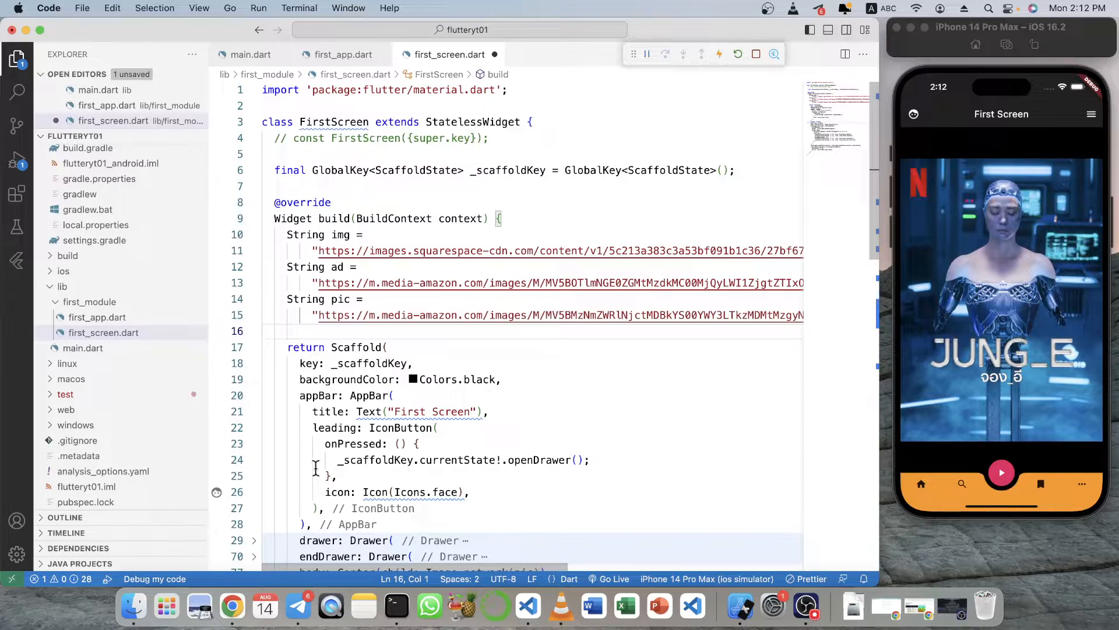
Tap the face icon in the simulator so the side drawer slides open over the First Screen.
{"action": "double_click", "coordinate": [356, 347]}
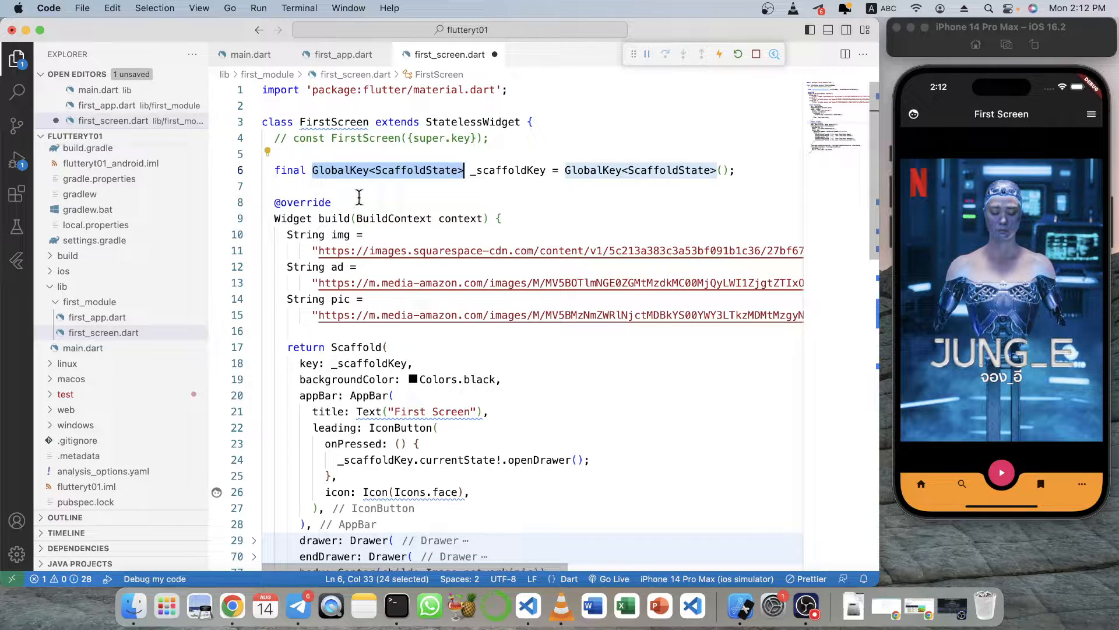
{"action": "left_click", "coordinate": [330, 170]}
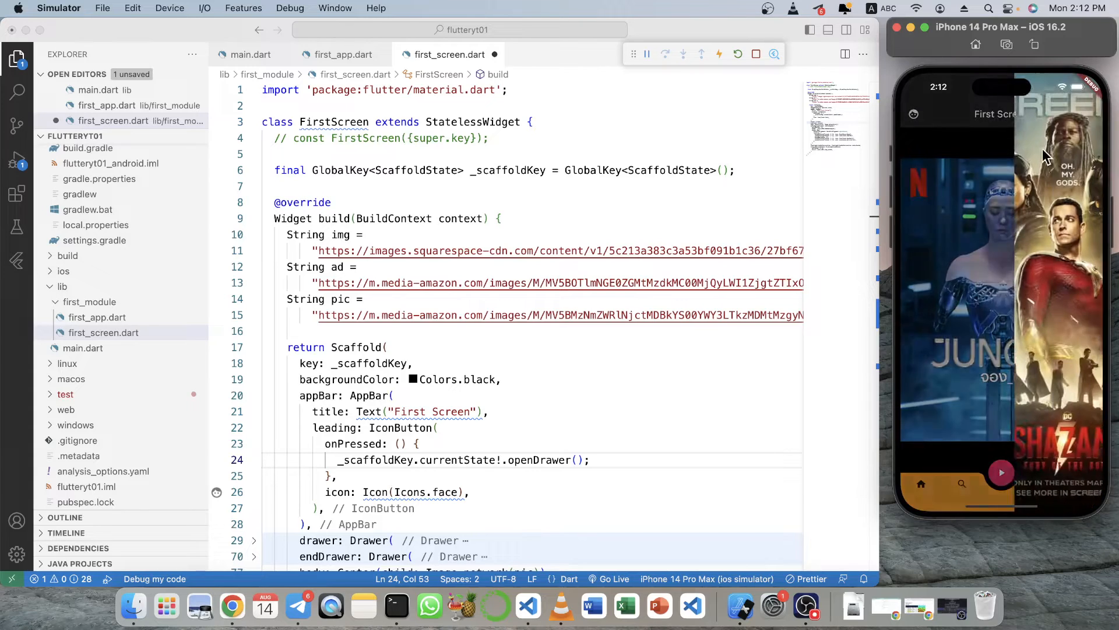
Add an actions list to the AppBar with a settings IconButton and an empty onPressed handler.
{"action": "scroll", "scroll_direction": "down", "scroll_amount": 3}
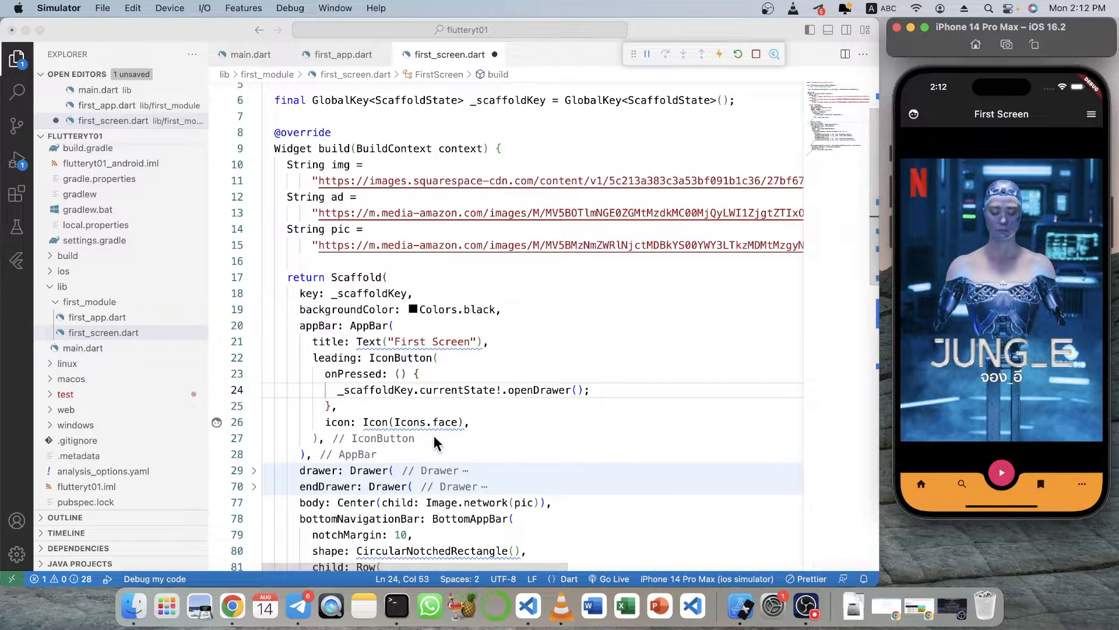
{"action": "type", "text": "actions: ["}
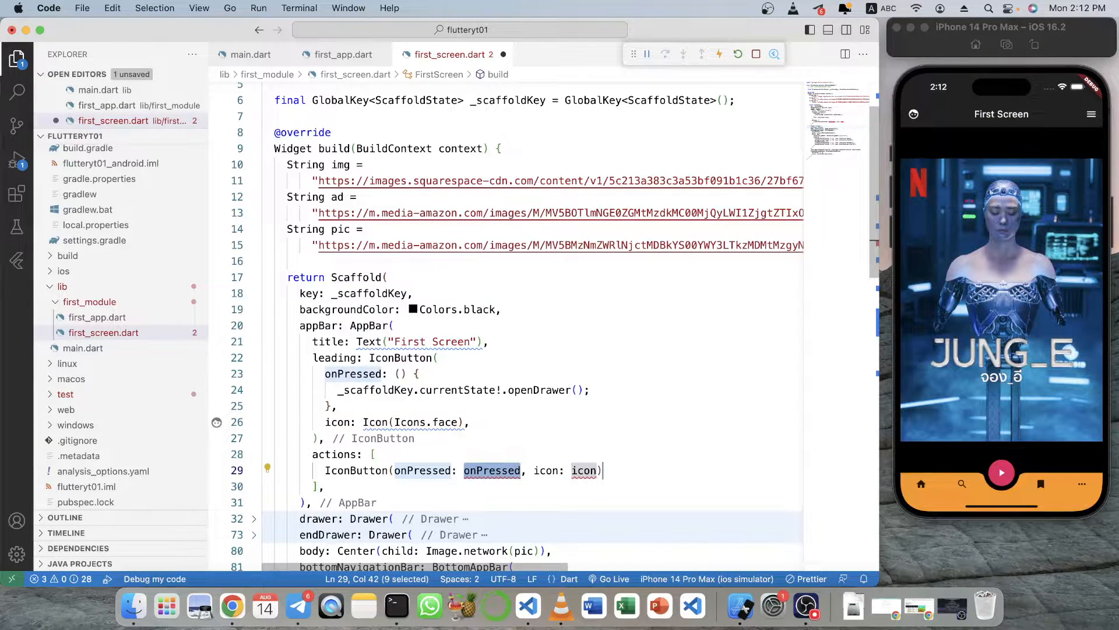
{"action": "type", "text": "IconButton(onPressed: onPressed, icon: icon),"}
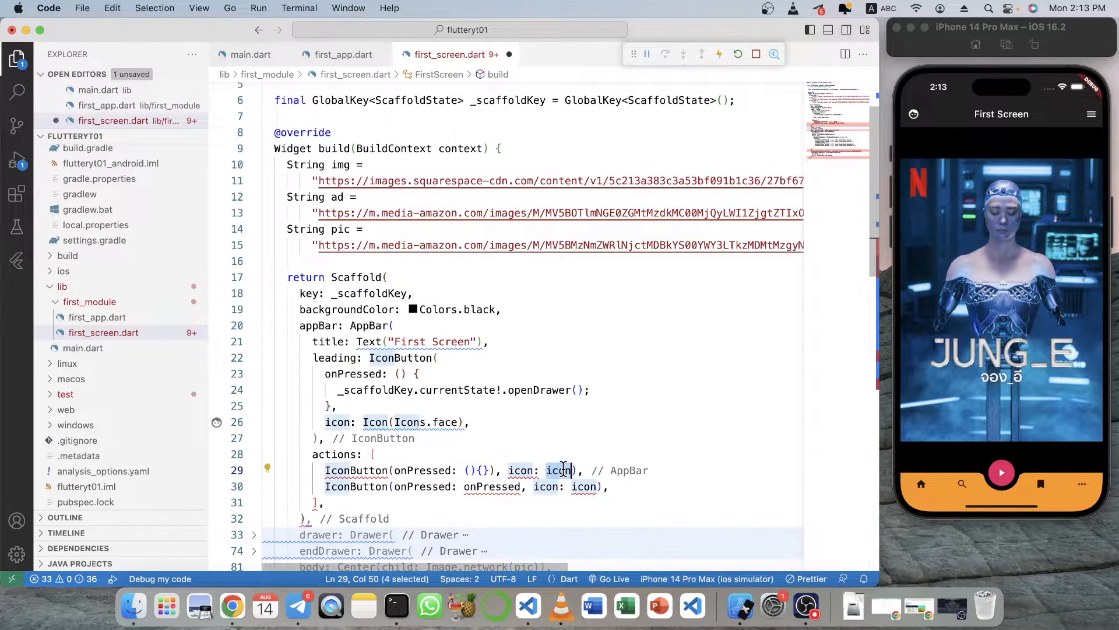
{"action": "type", "text": "Icon"}
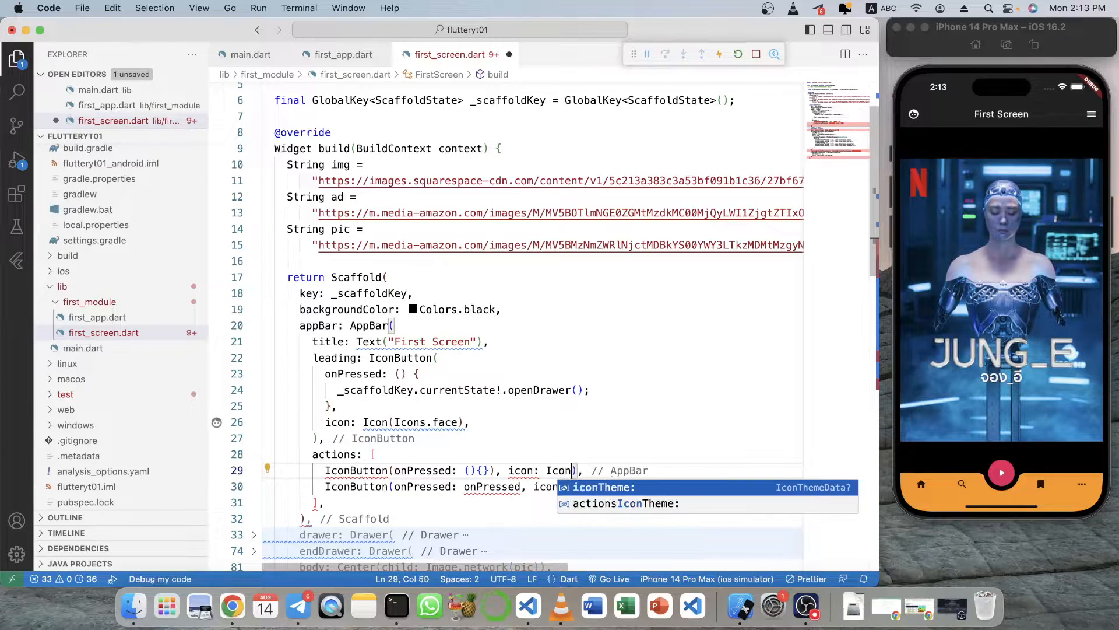
{"action": "type", "text": "(I"}
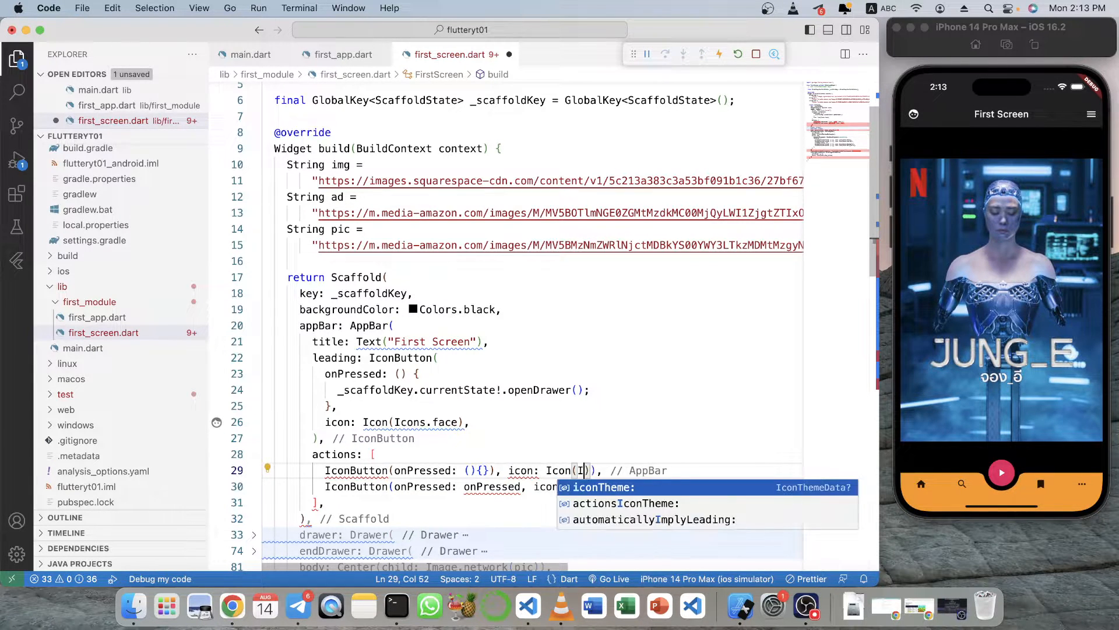
{"action": "type", "text": "cons.set"}
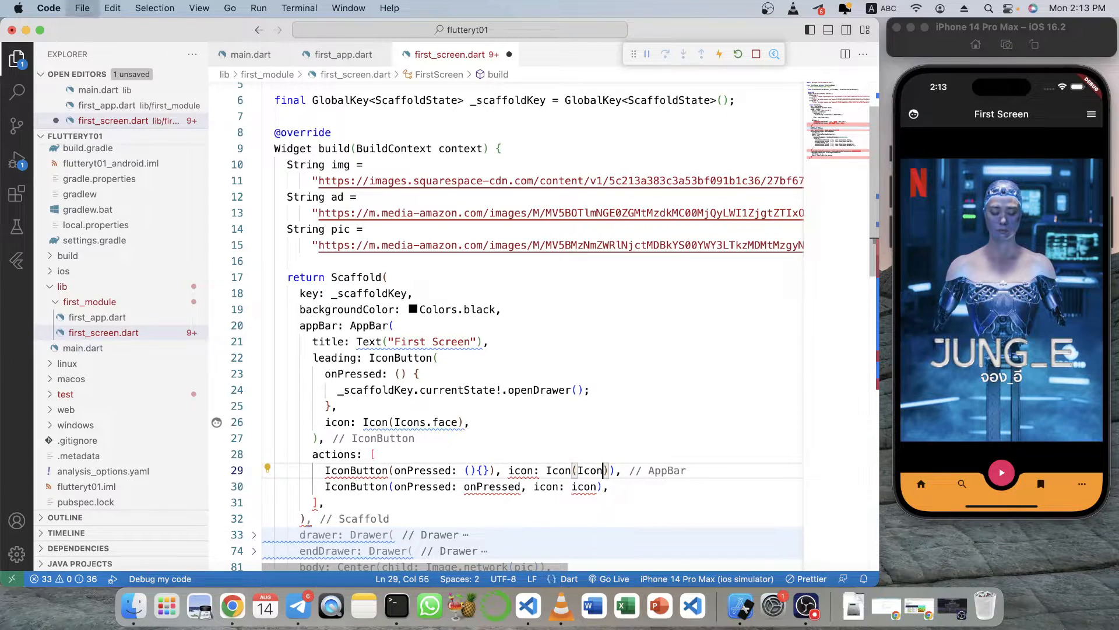
{"action": "type", "text": "s"}
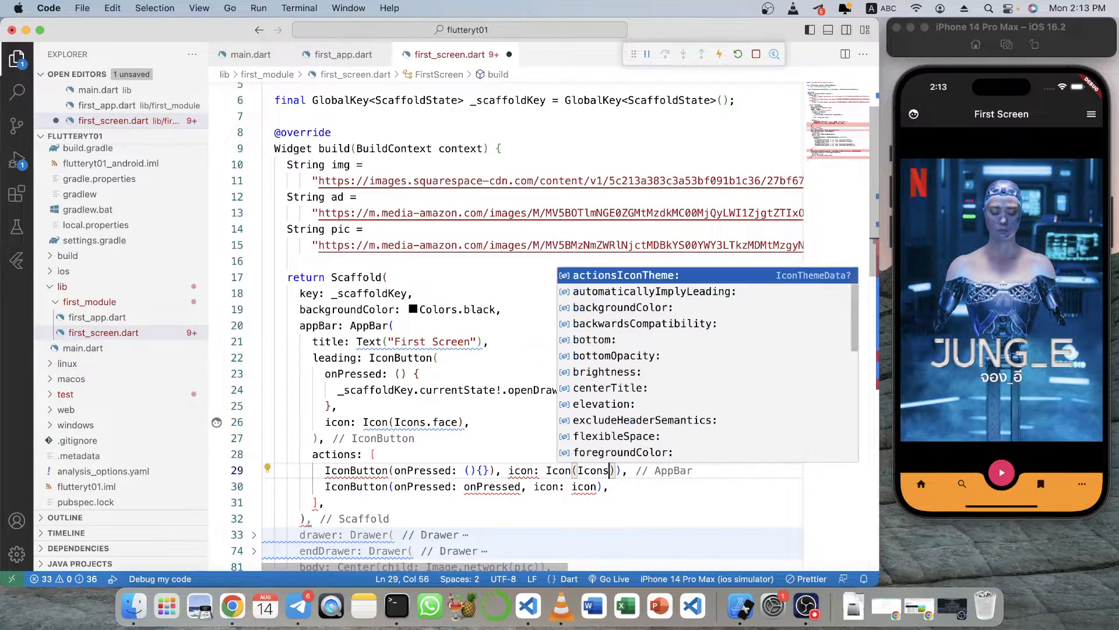
{"action": "key", "text": "Escape"}
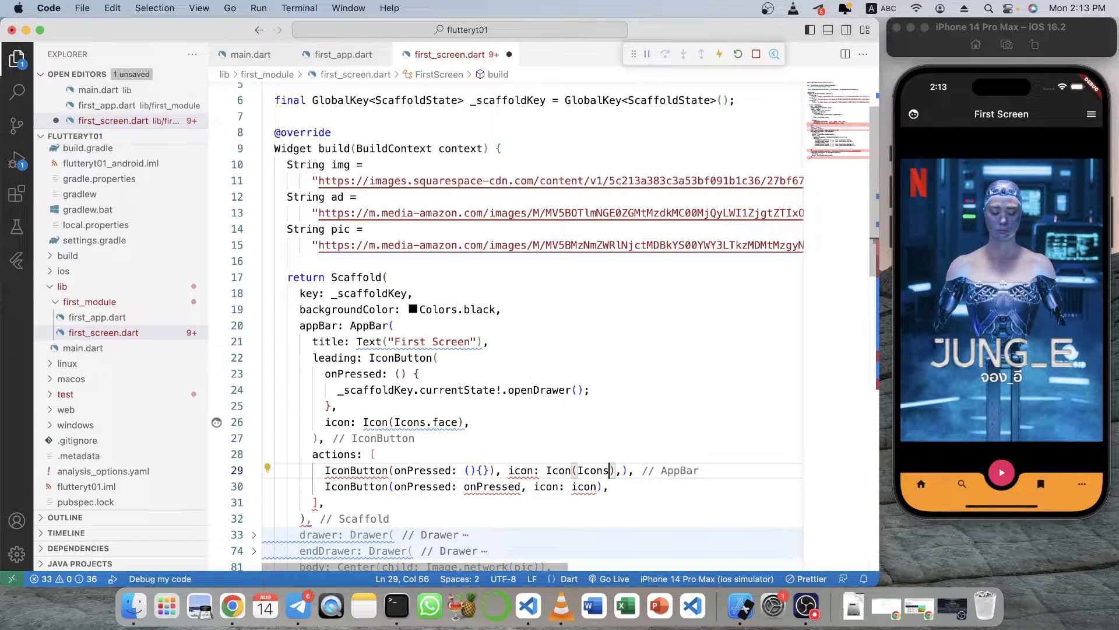
{"action": "type", "text": "."}
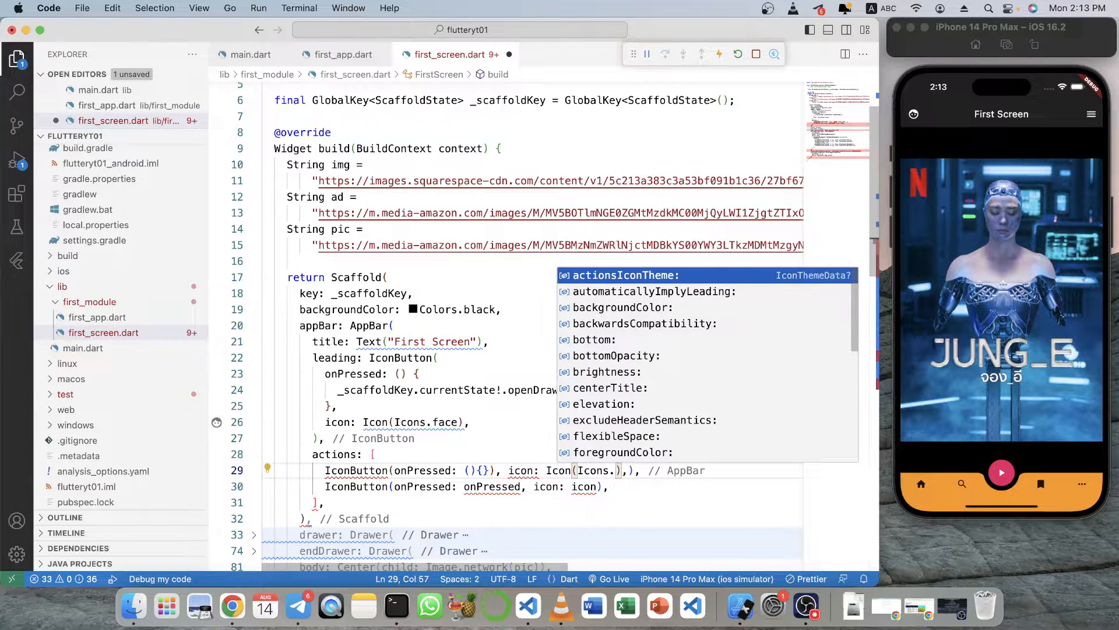
{"action": "left_click", "coordinate": [495, 470]}
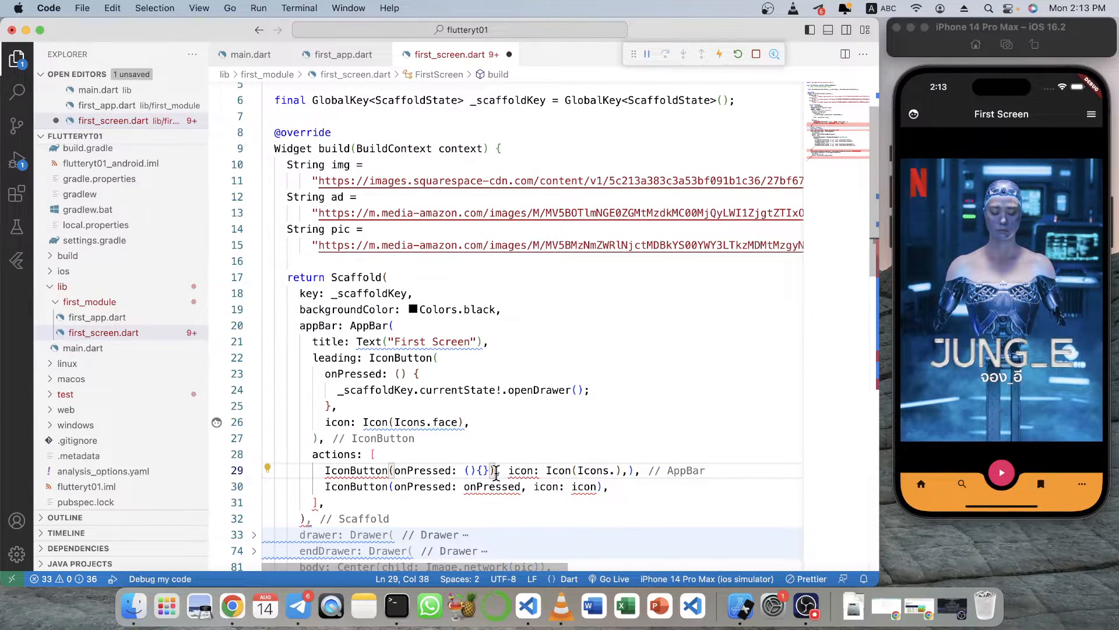
{"action": "type", "text": "settings"}
{"action": "left_click", "coordinate": [562, 486]}
{"action": "type", "text": "("}
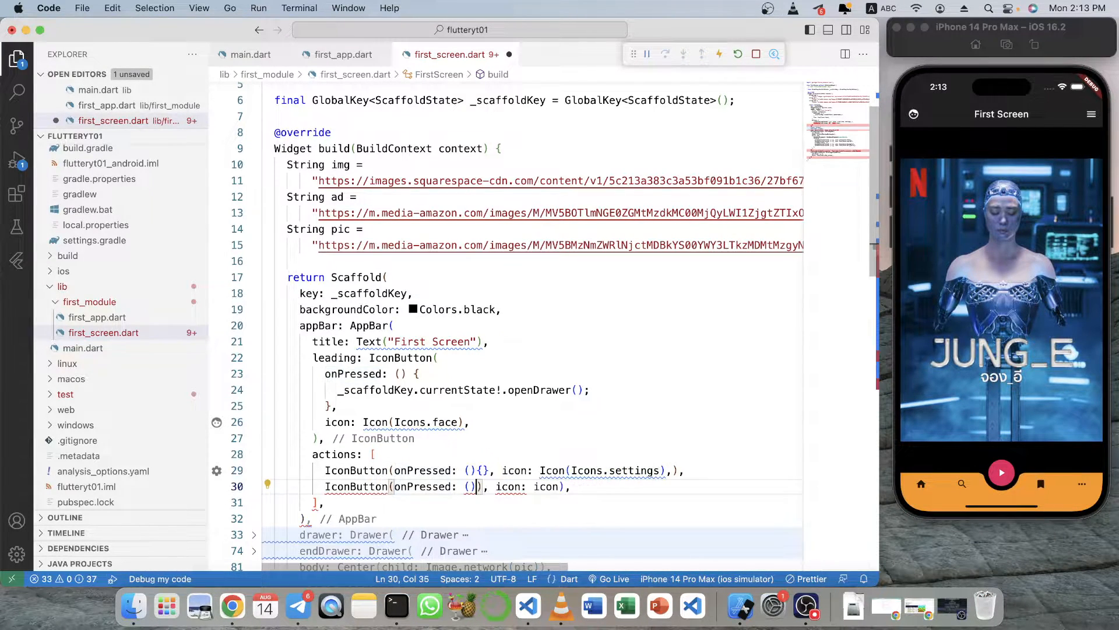
{"action": "type", "text": "{}"}
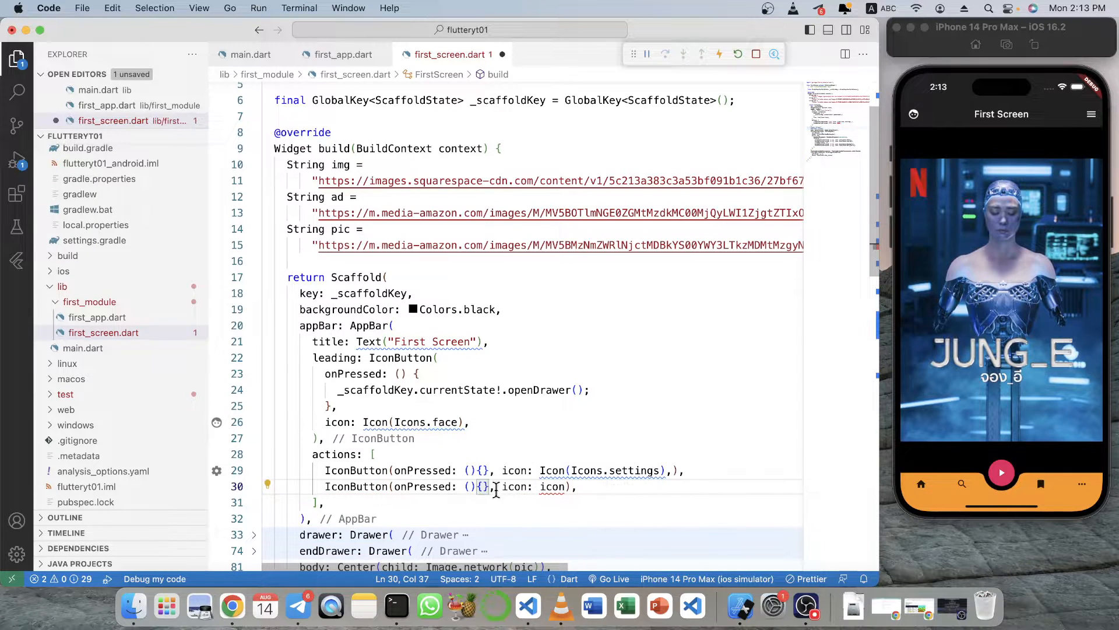
Add a second action IconButton with Icon(Icons.more_horiz) and an empty handler.
{"action": "type", "text": "I"}
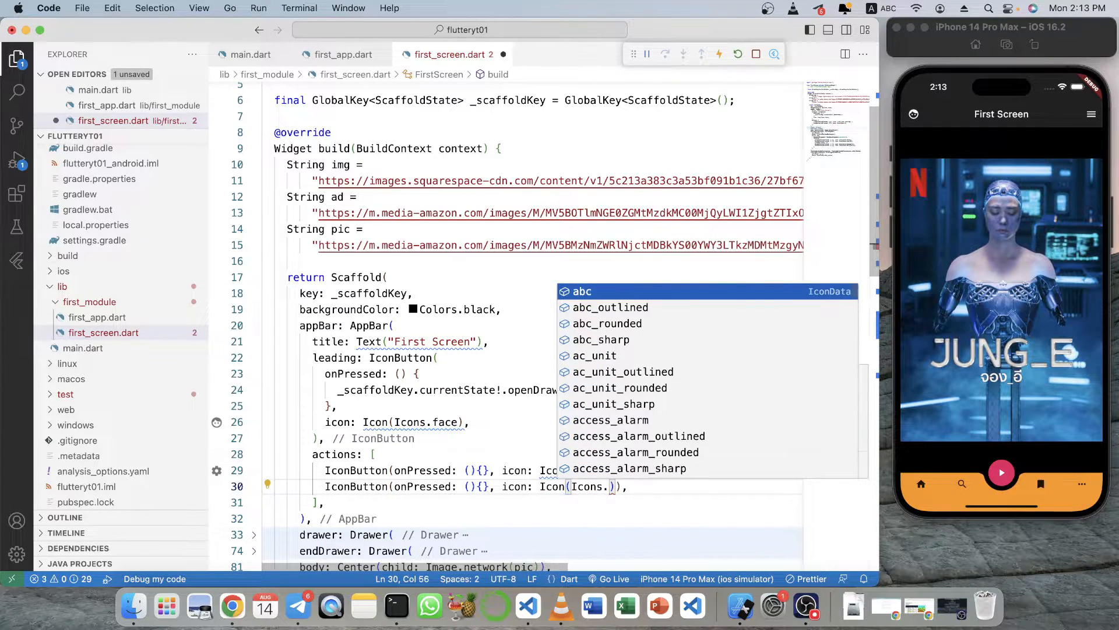
{"action": "type", "text": "more_horiz,"}
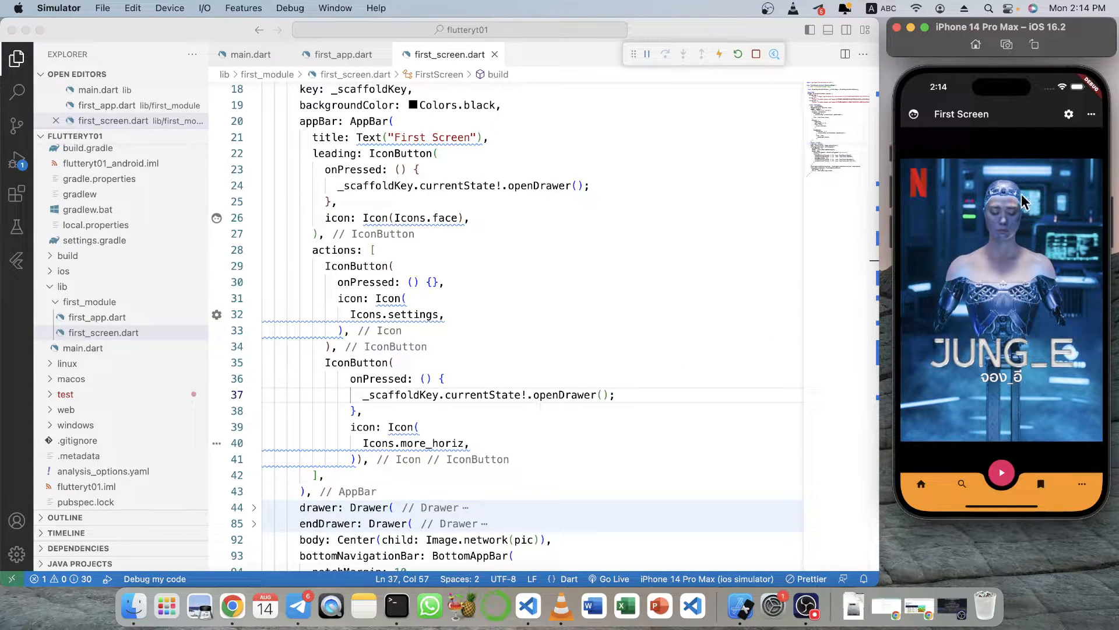
Make the more_horiz action's onPressed call _scaffoldKey.currentState!.openEndDrawer().
{"action": "double_click", "coordinate": [565, 396]}
{"action": "type", "text": "End"}
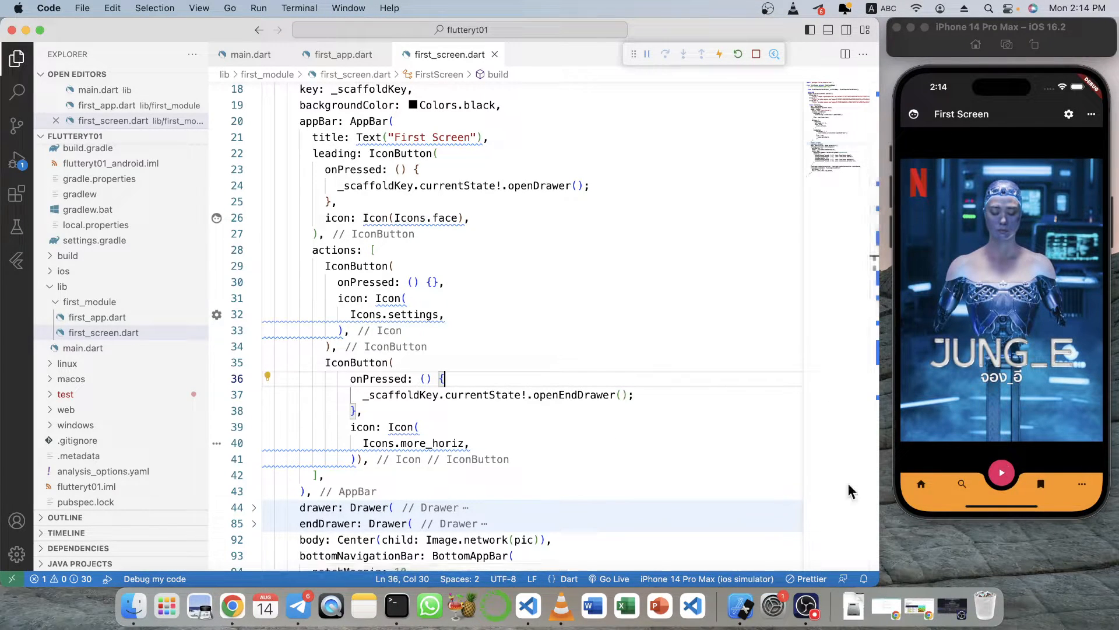
{"action": "double_click", "coordinate": [576, 395]}
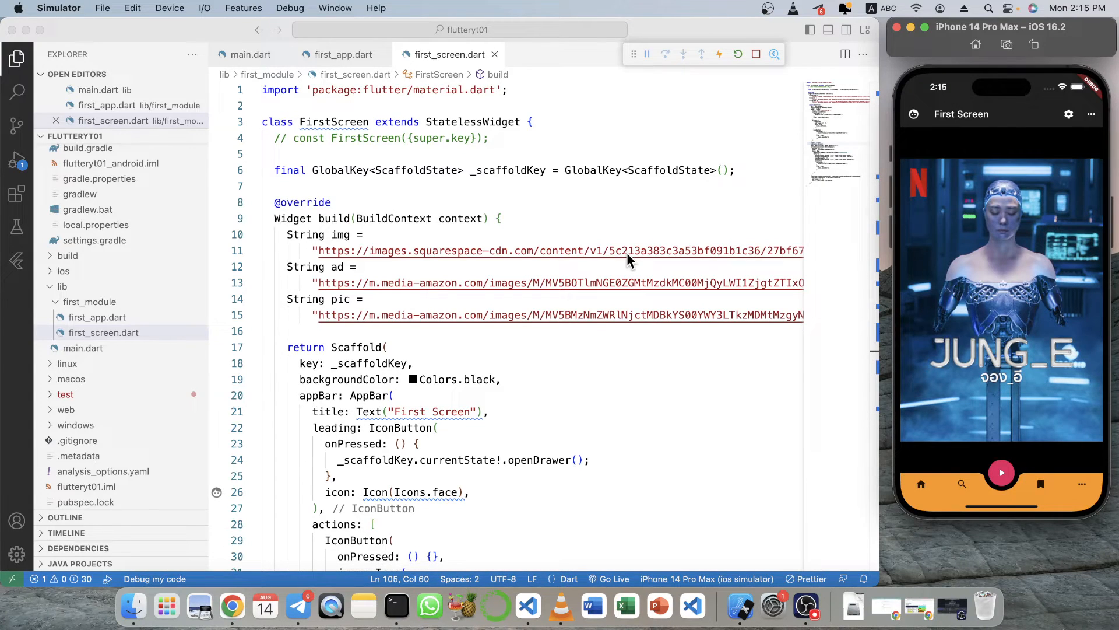
{"action": "mouse_move", "coordinate": [717, 225]}
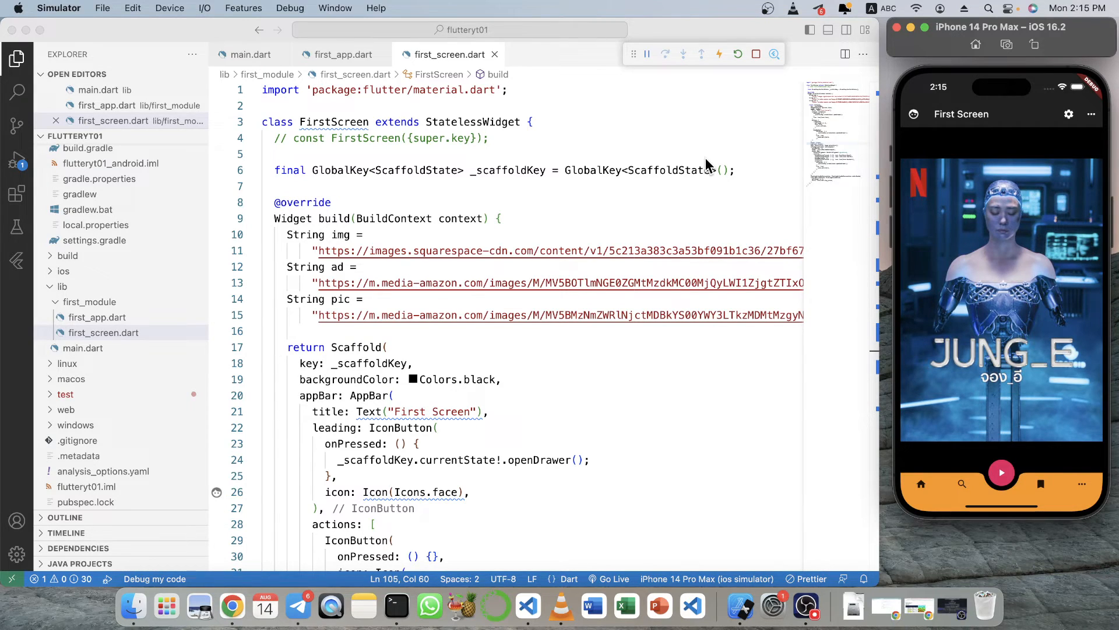
{"action": "mouse_move", "coordinate": [690, 160]}
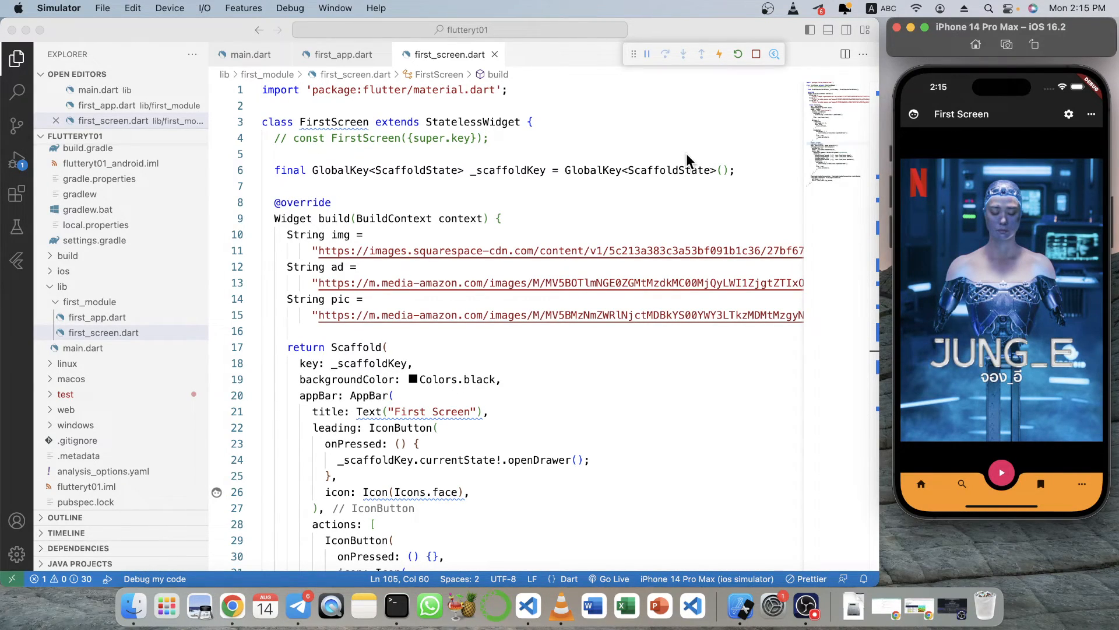